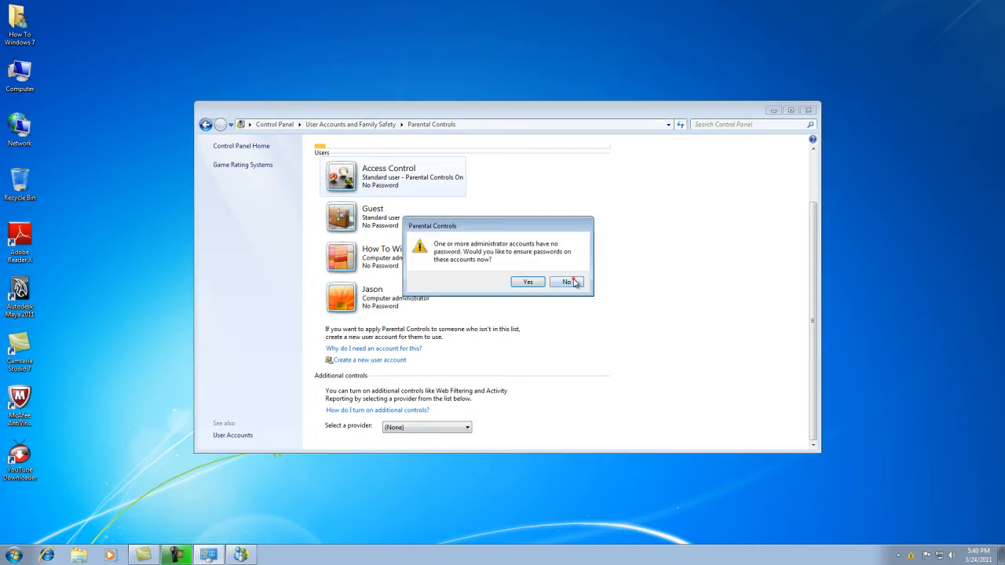
Skip administrator passwords, then set Access Control's Parental Controls to Off and confirm.
click(565, 280)
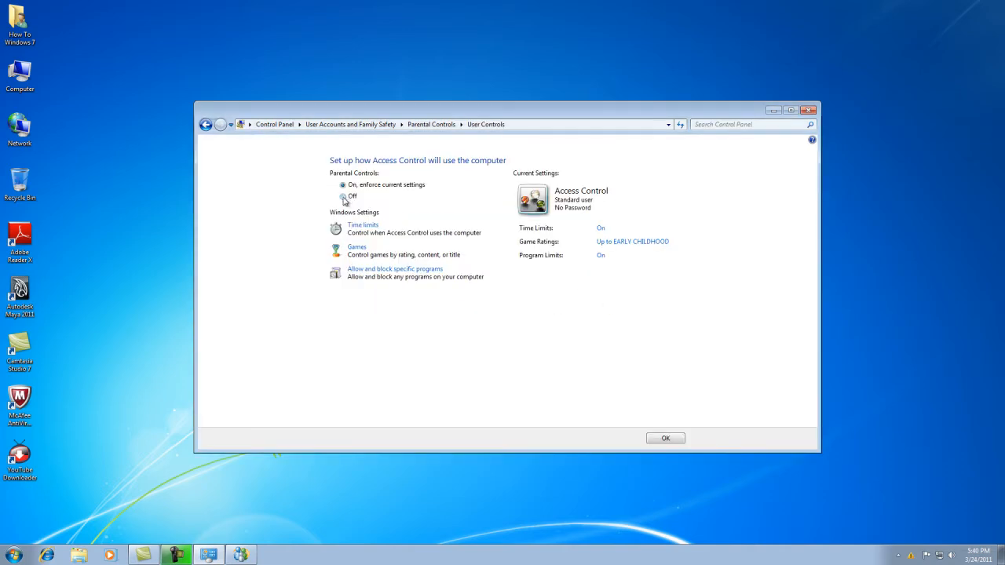
click(343, 196)
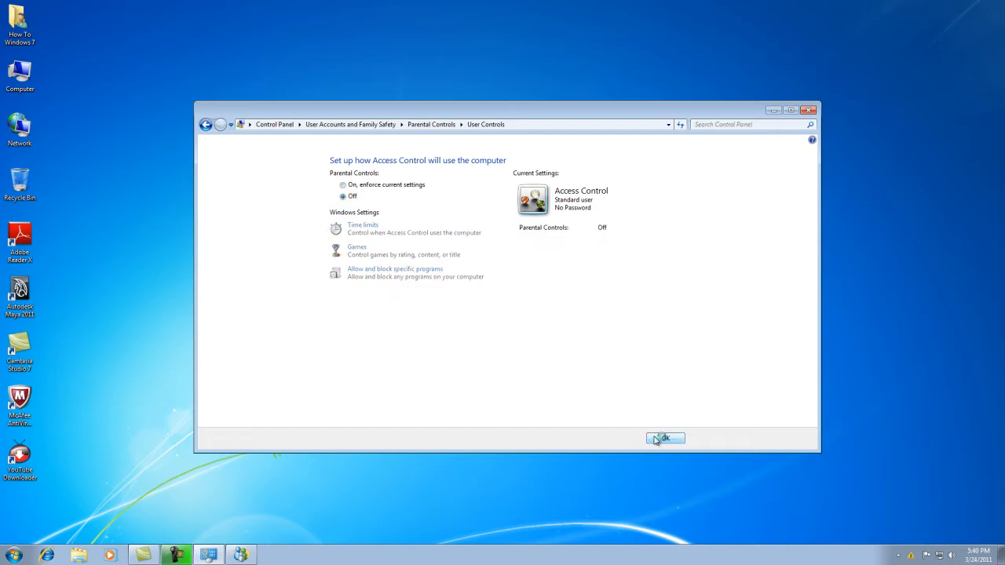
click(665, 438)
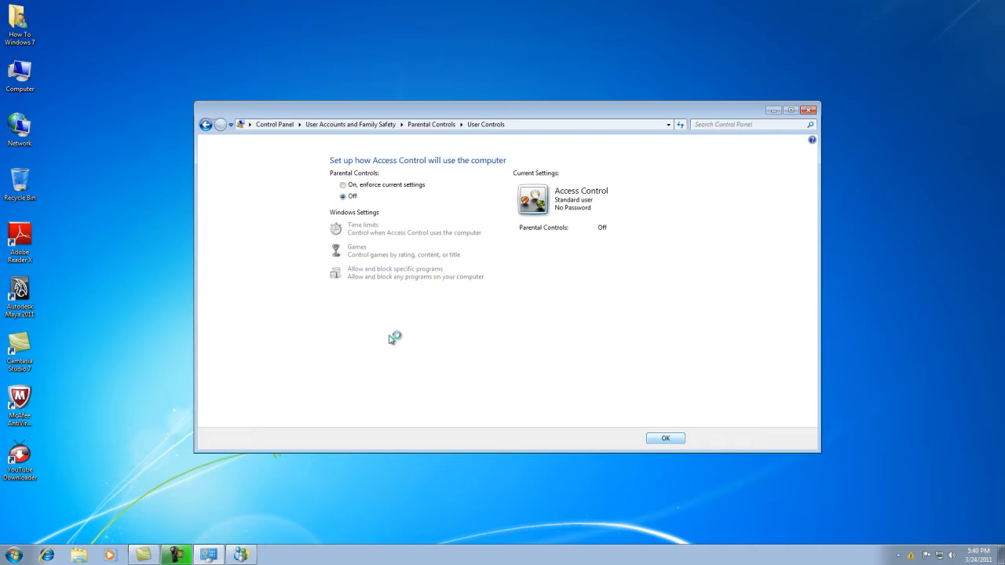
mouse_move(392, 335)
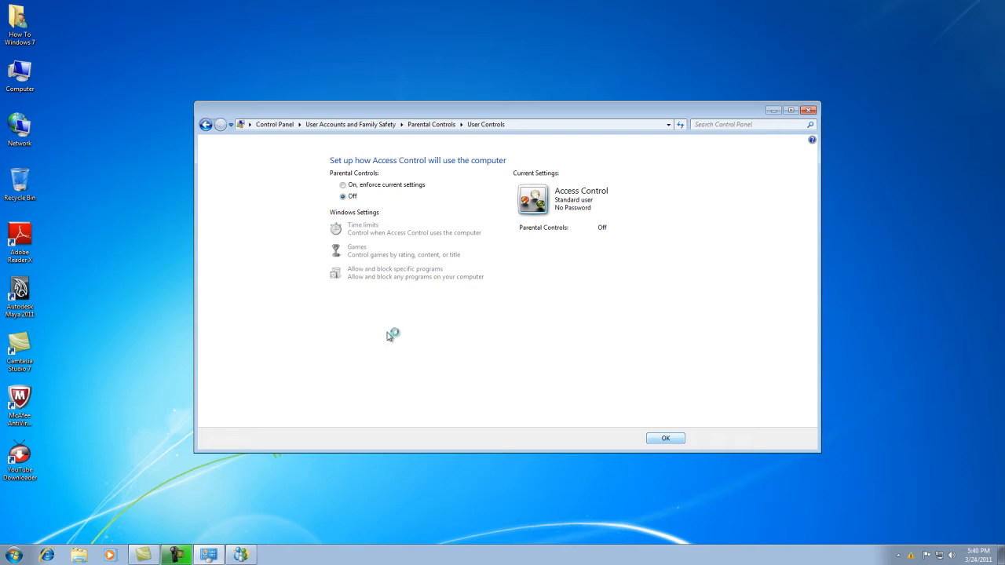
mouse_move(897, 542)
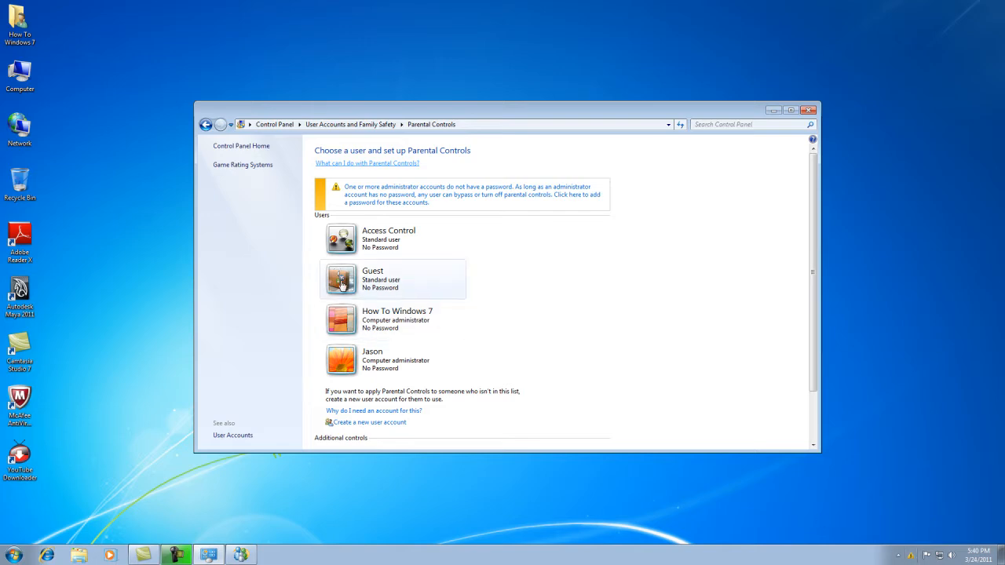
Choose Windows Live Family Safety from the Additional controls provider dropdown.
scroll(down, 3)
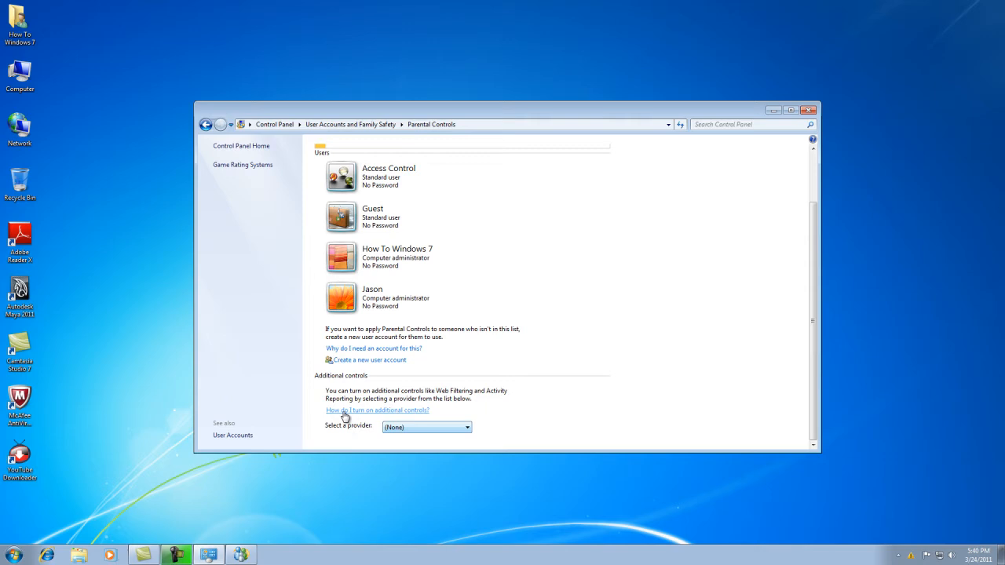
click(466, 426)
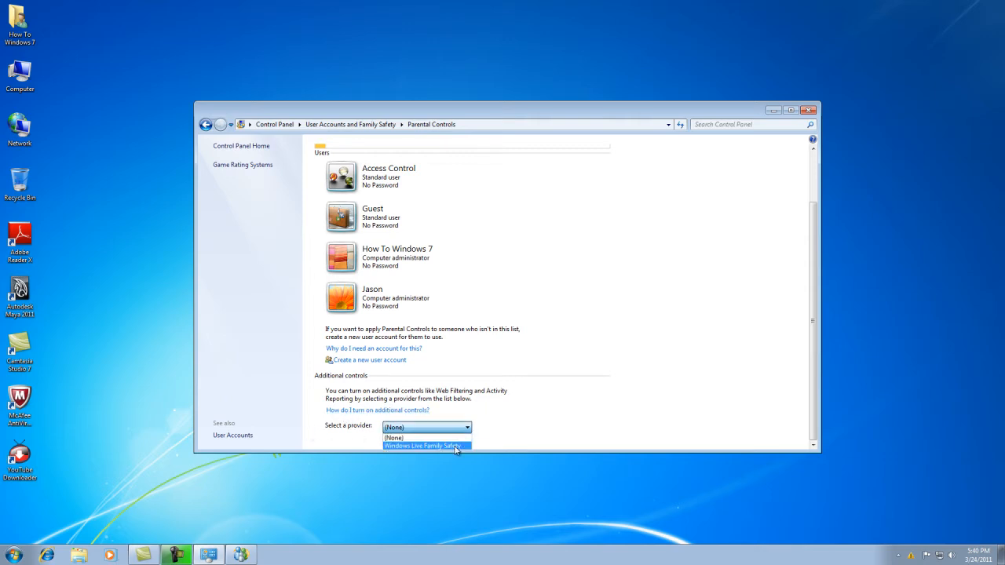
click(423, 445)
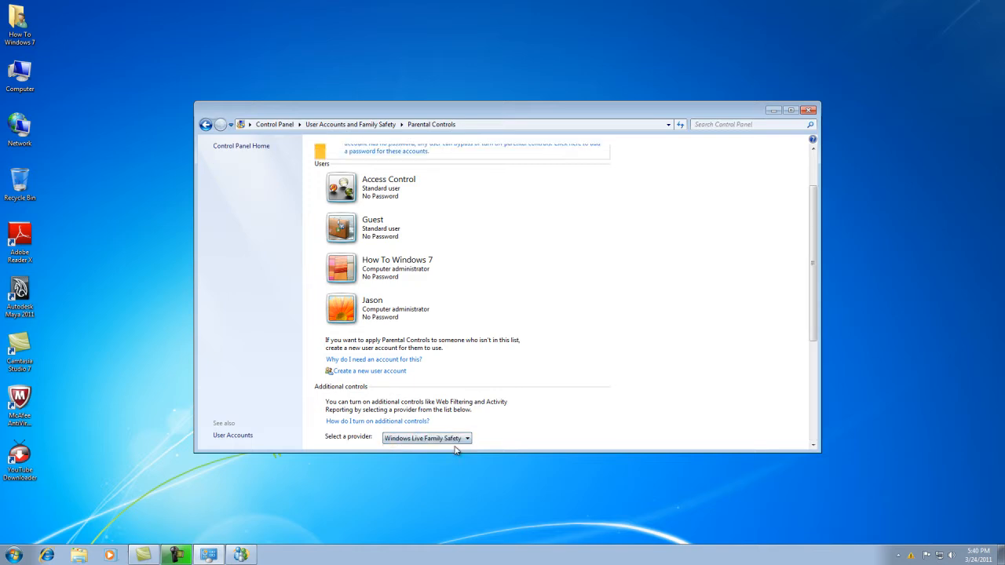
click(426, 438)
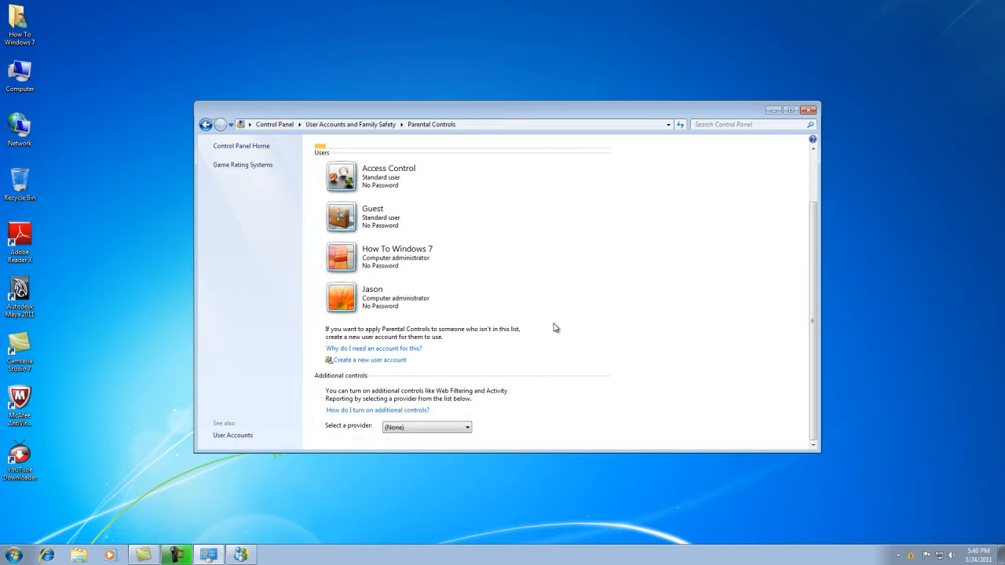
click(426, 427)
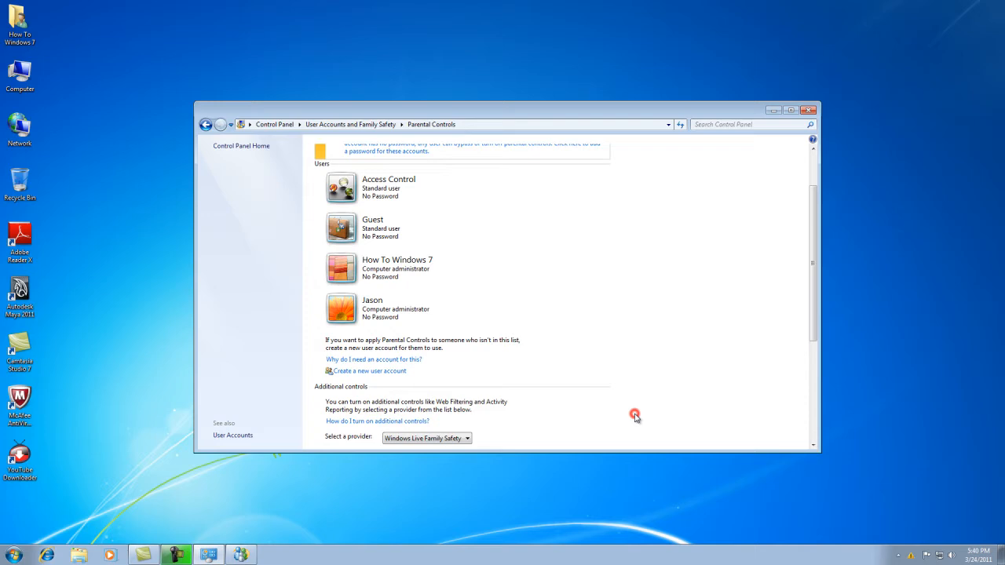
click(467, 438)
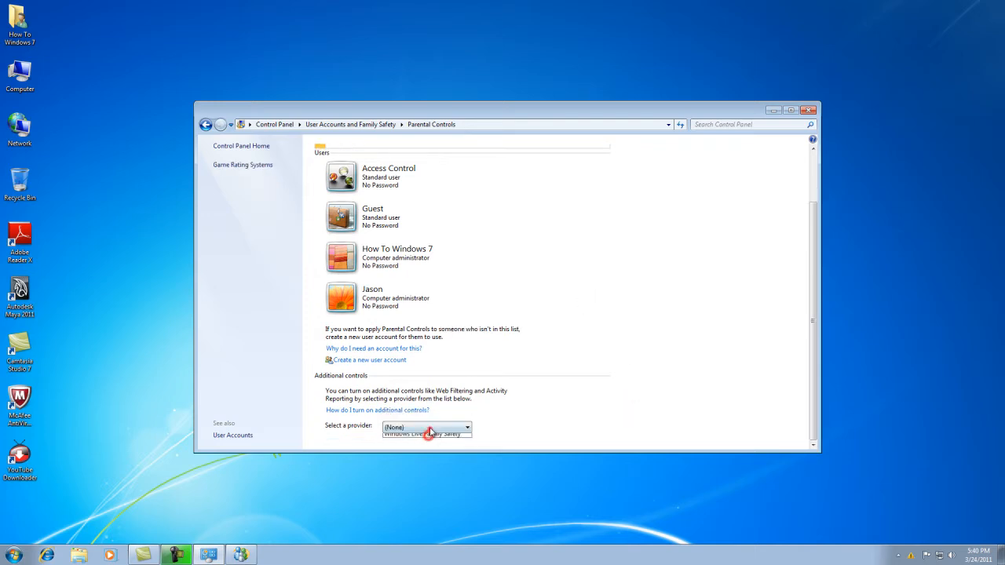
click(413, 434)
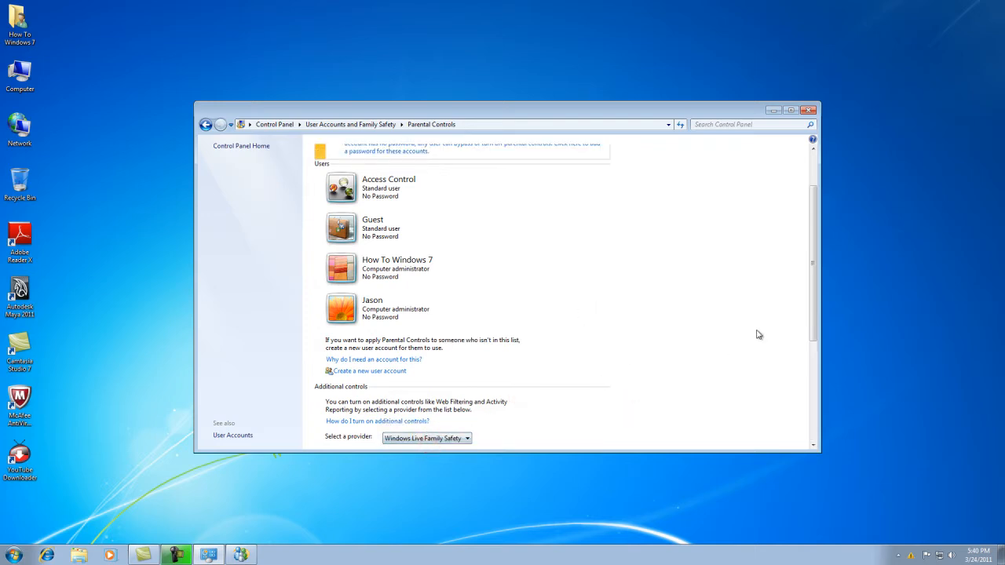
scroll(up, 3)
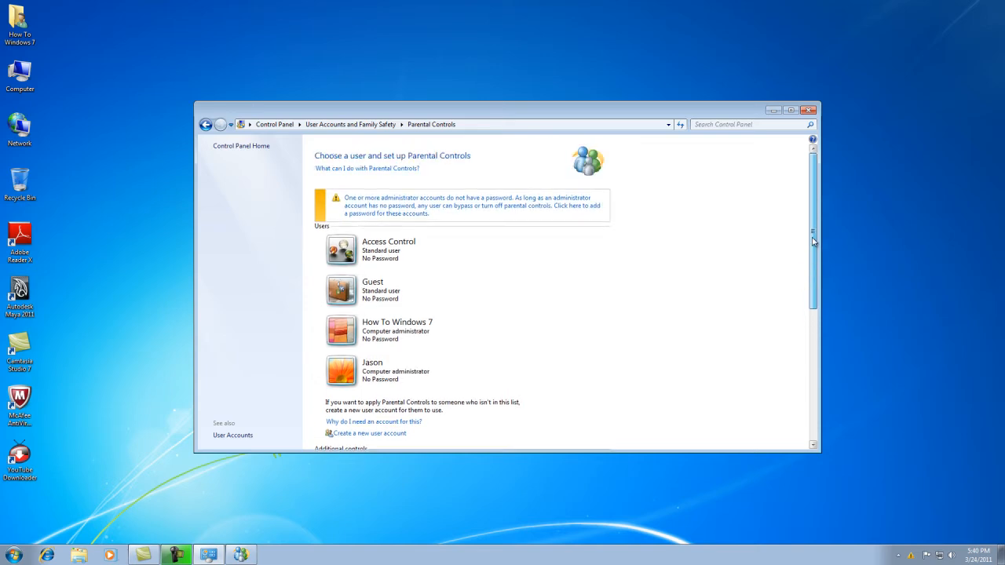
click(392, 250)
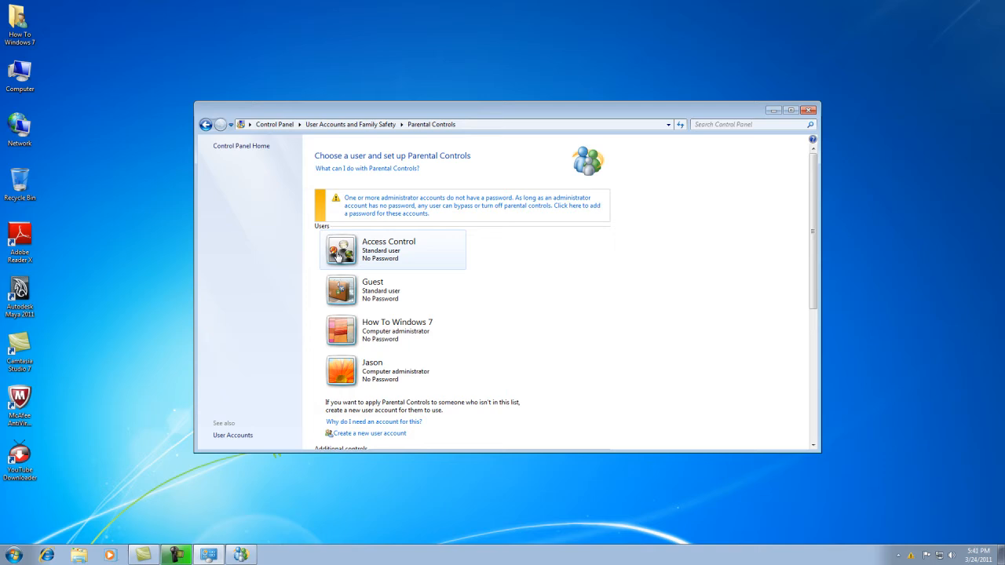
mouse_move(549, 283)
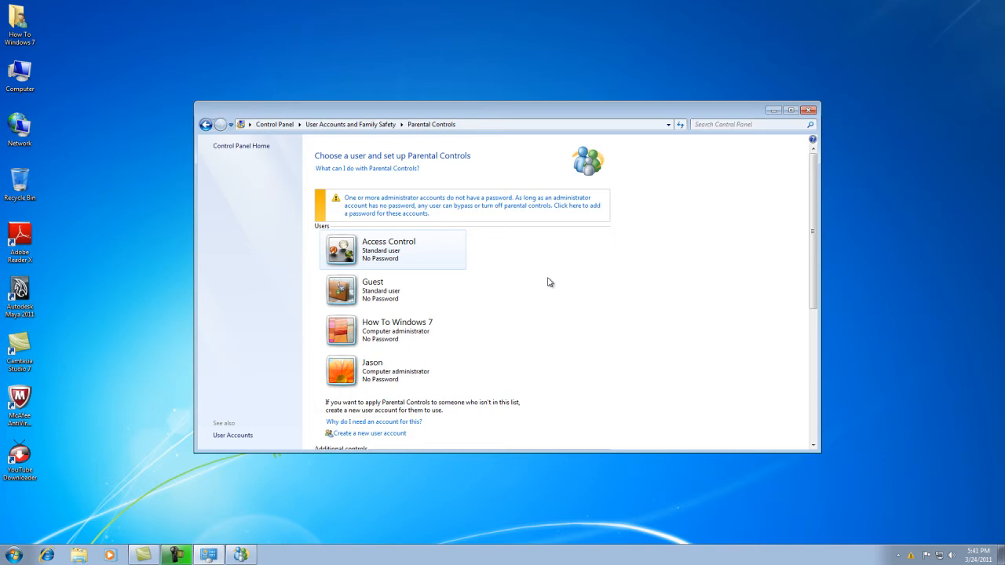
mouse_move(374, 248)
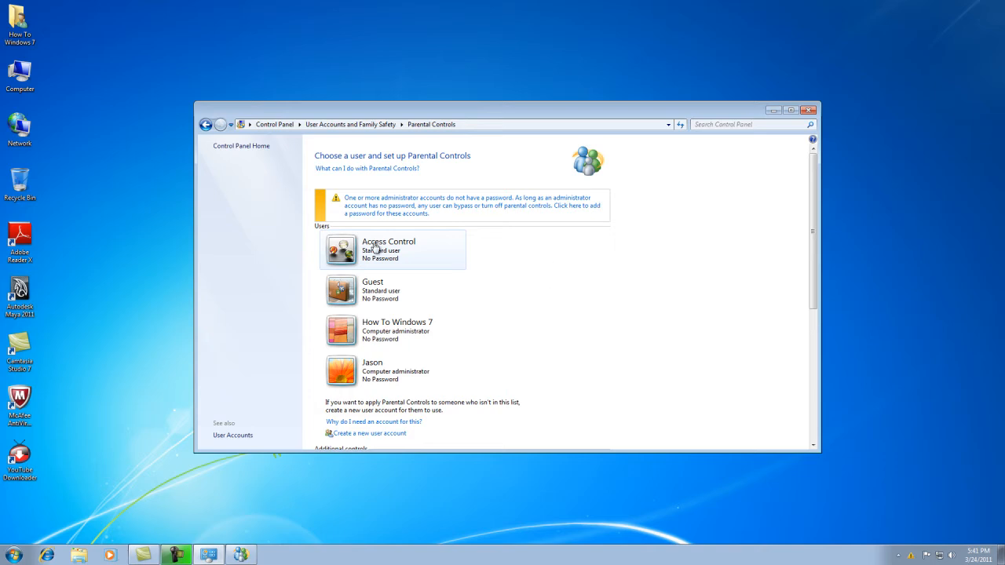
mouse_move(393, 276)
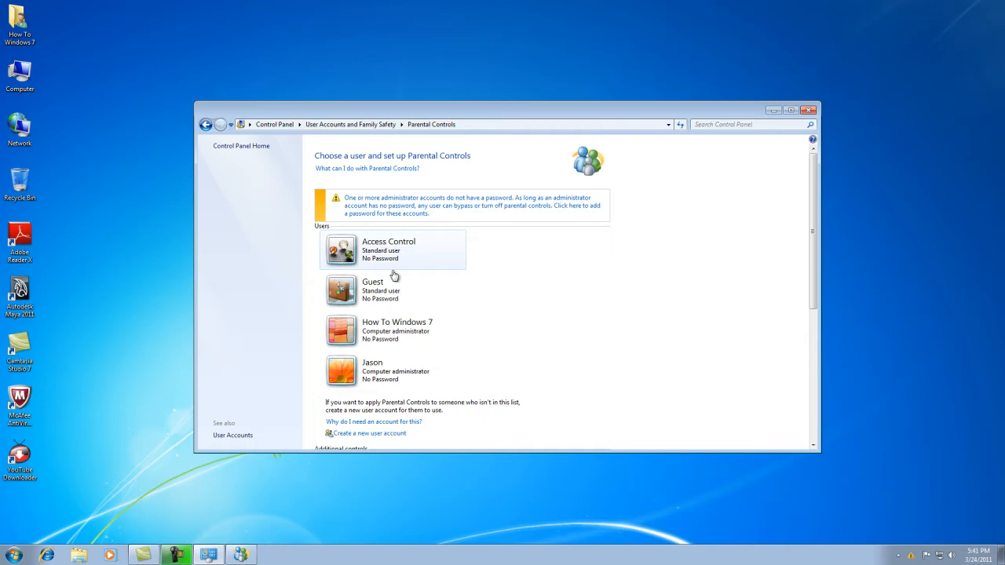
scroll(down, 3)
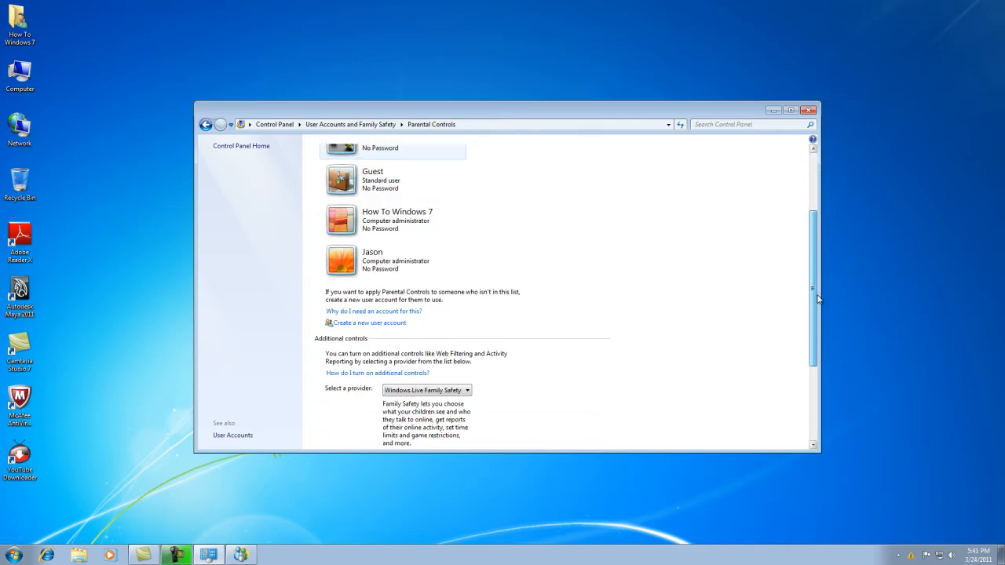
scroll(up, 3)
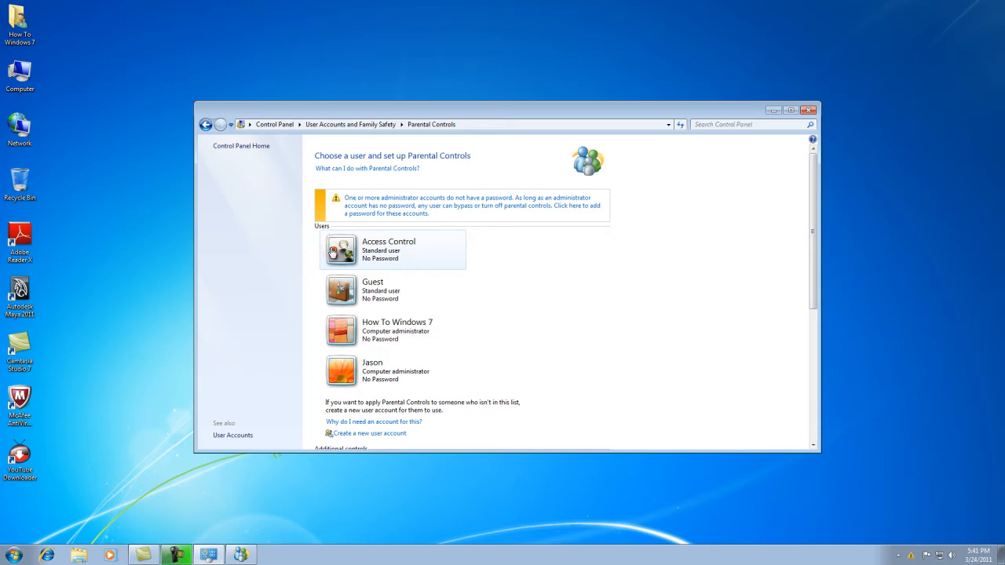
Select the Access Control account and submit the Windows Live ID and password.
click(465, 205)
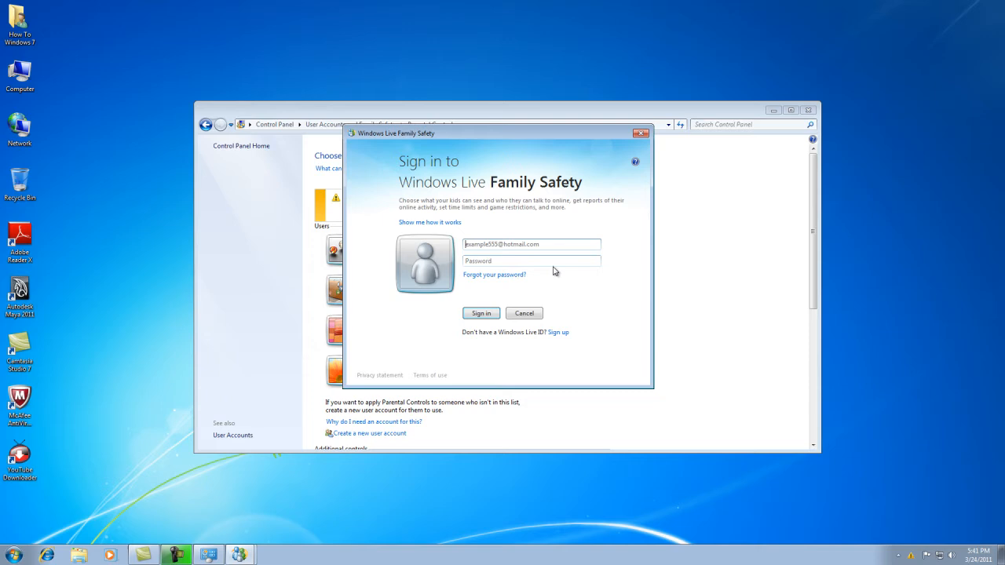
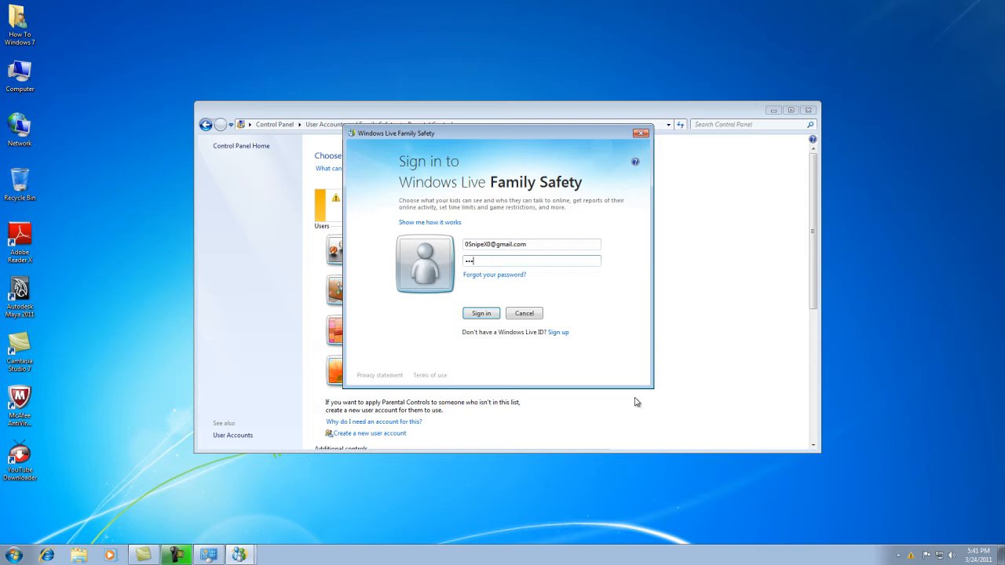
text(password)
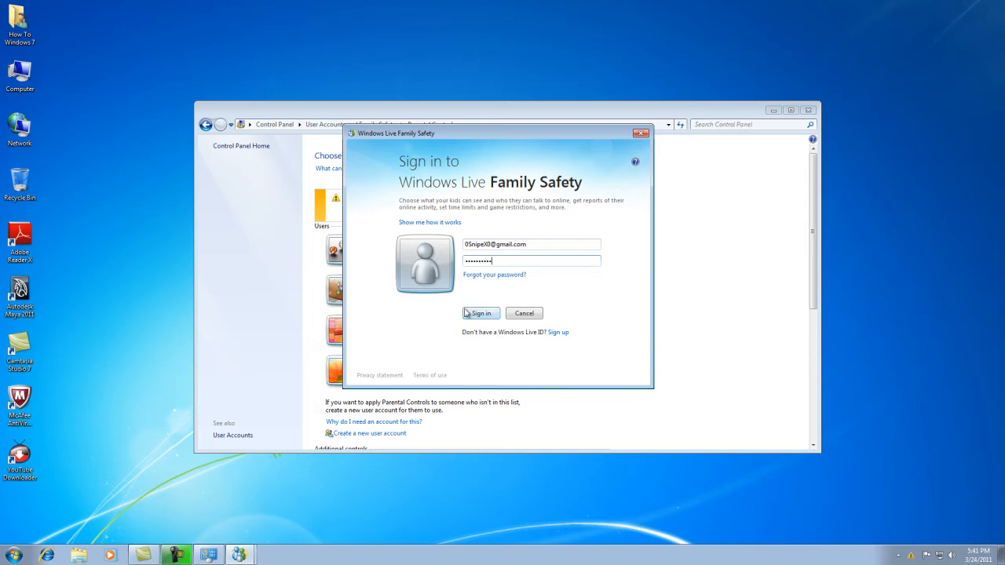
click(480, 313)
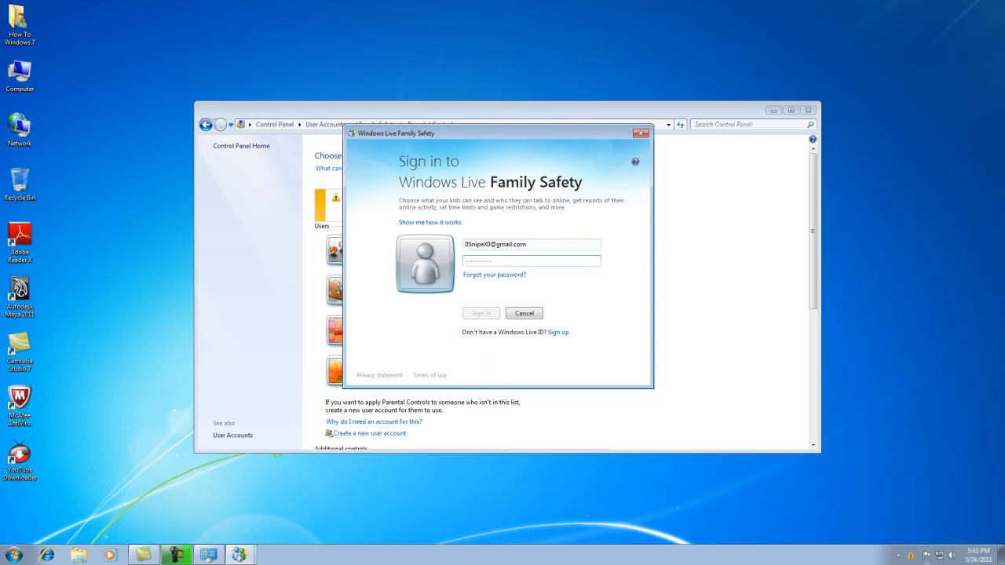
Close the sign-in window and check the hidden notification area icons.
click(635, 161)
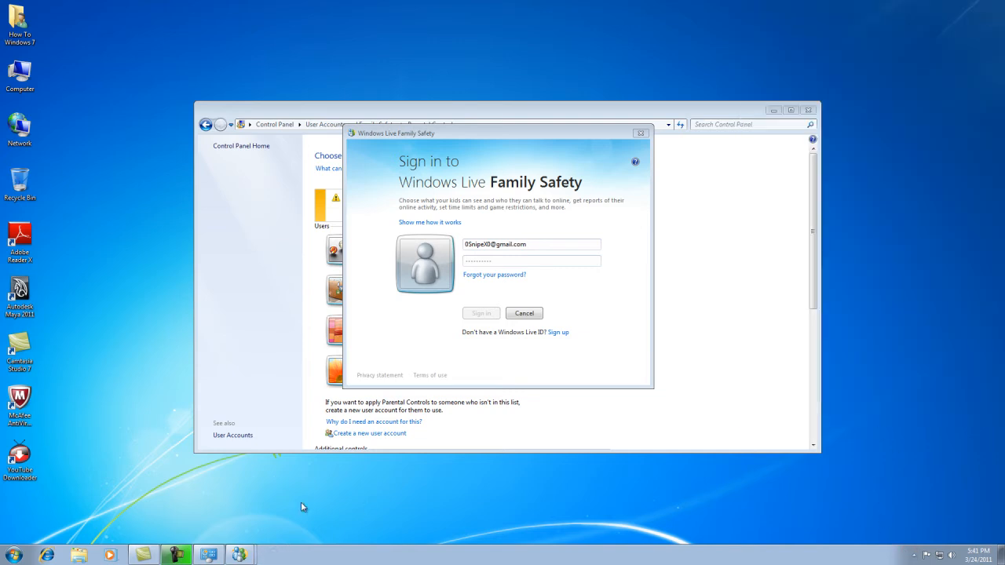
click(914, 553)
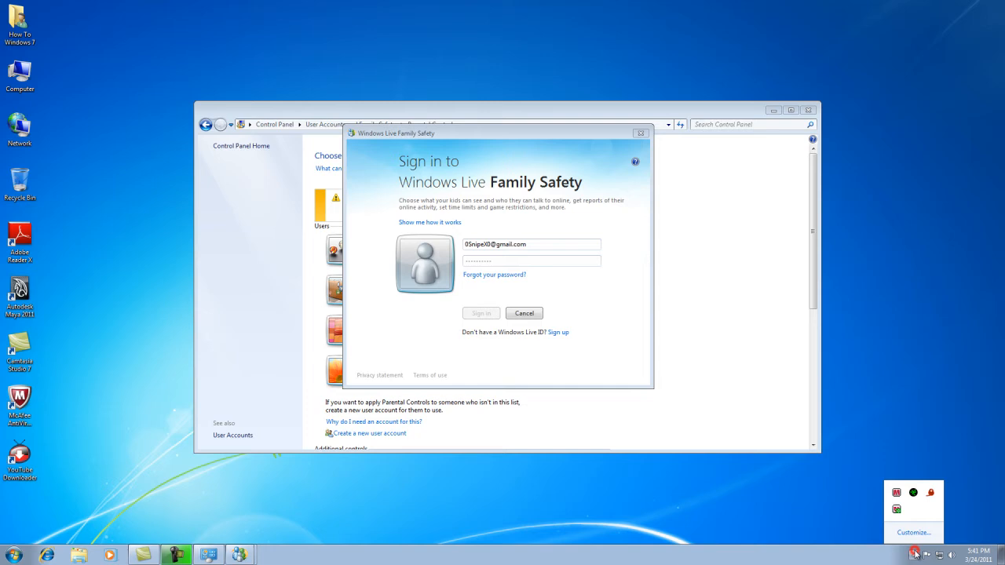
click(523, 313)
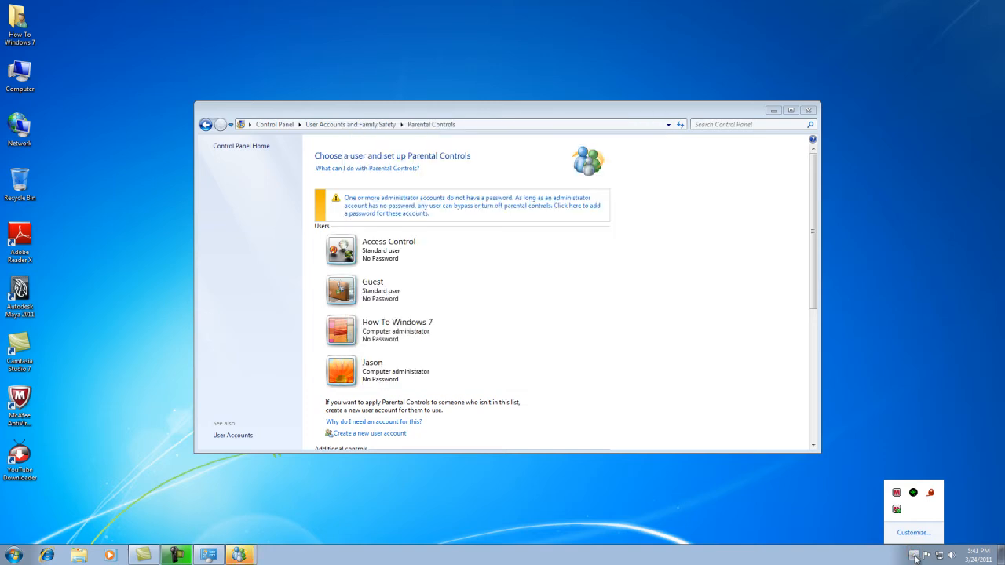
click(261, 491)
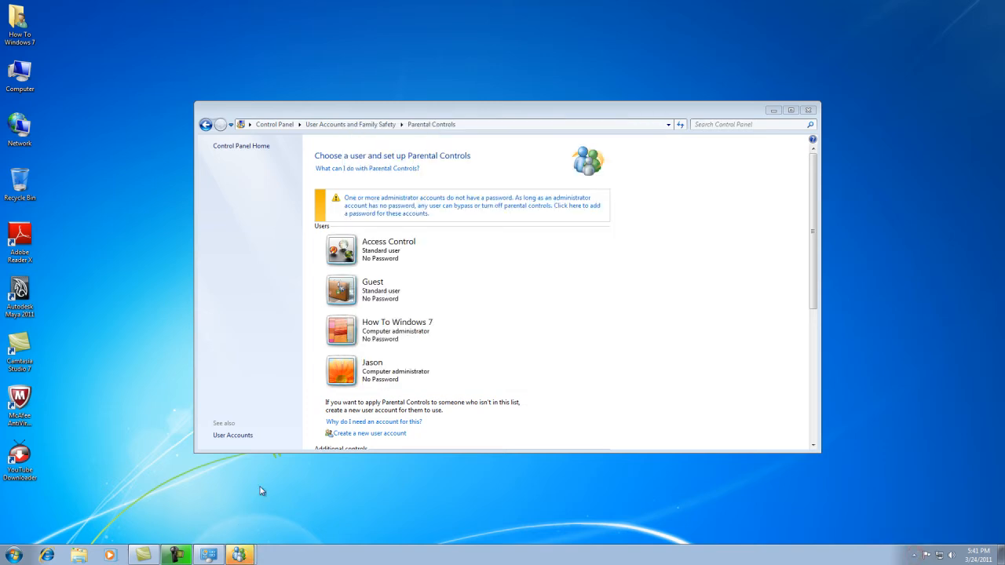
mouse_move(337, 216)
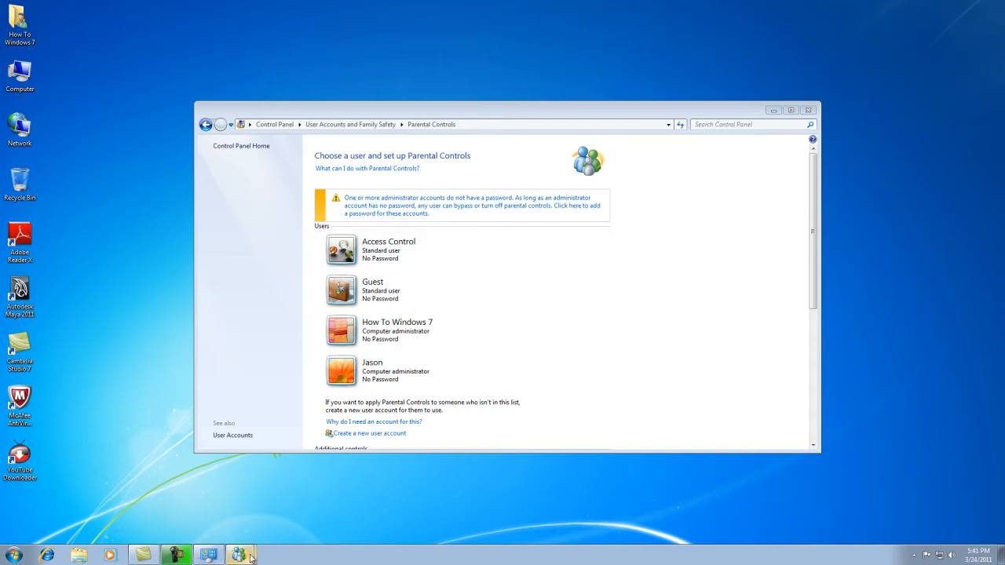
mouse_move(254, 527)
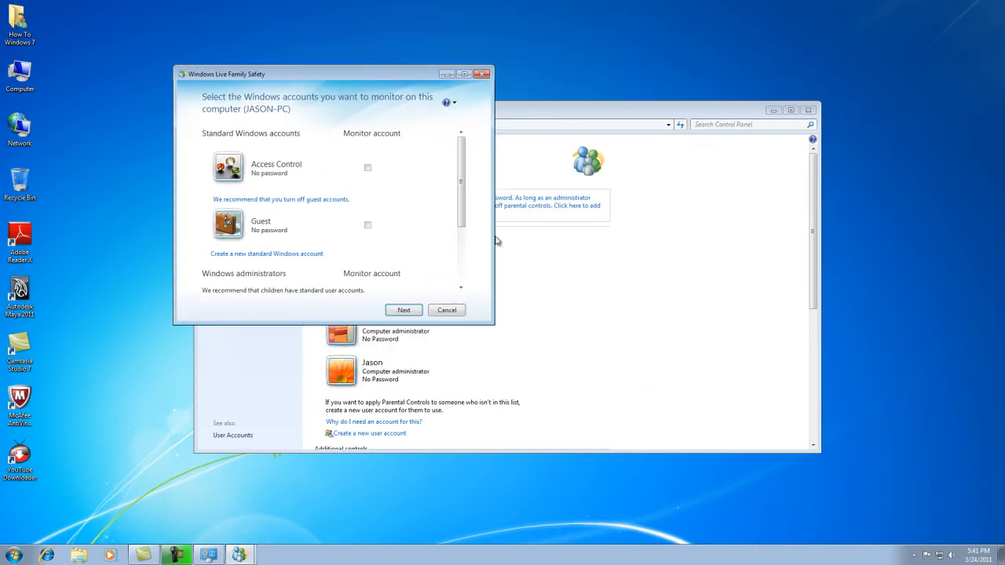
mouse_move(496, 325)
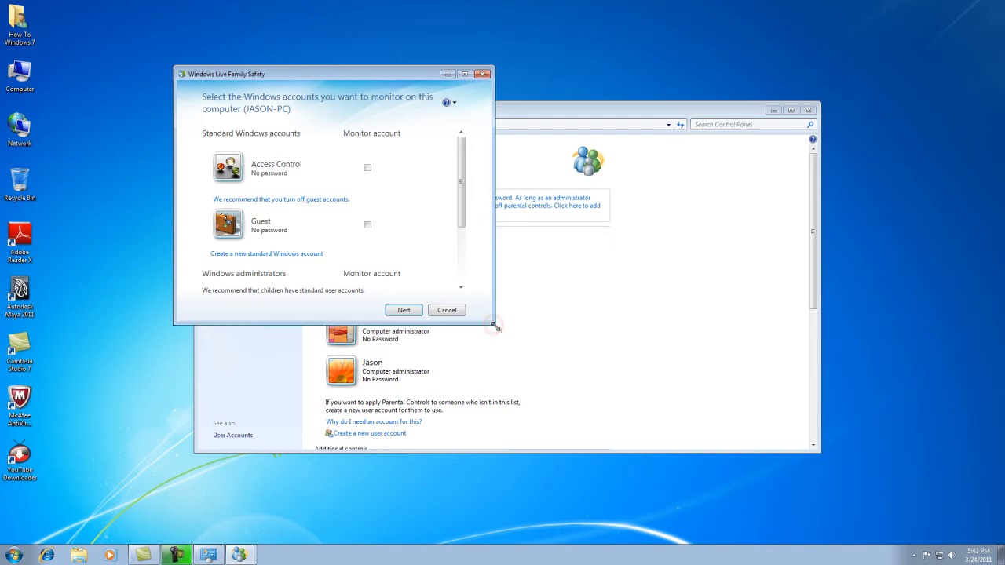
Enlarge the setup window and tick Monitor for the Access Control standard account.
drag(494, 326, 689, 454)
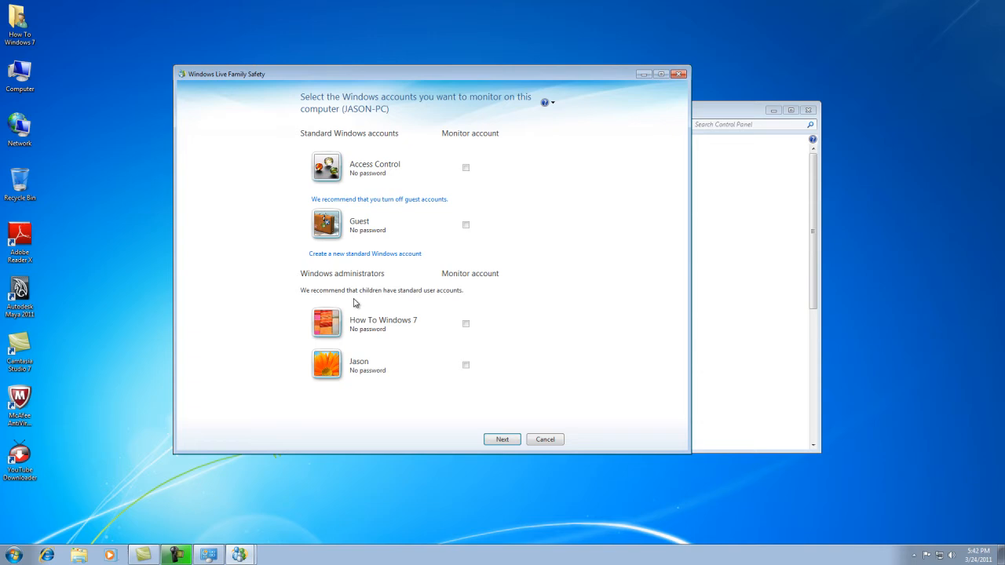
mouse_move(309, 145)
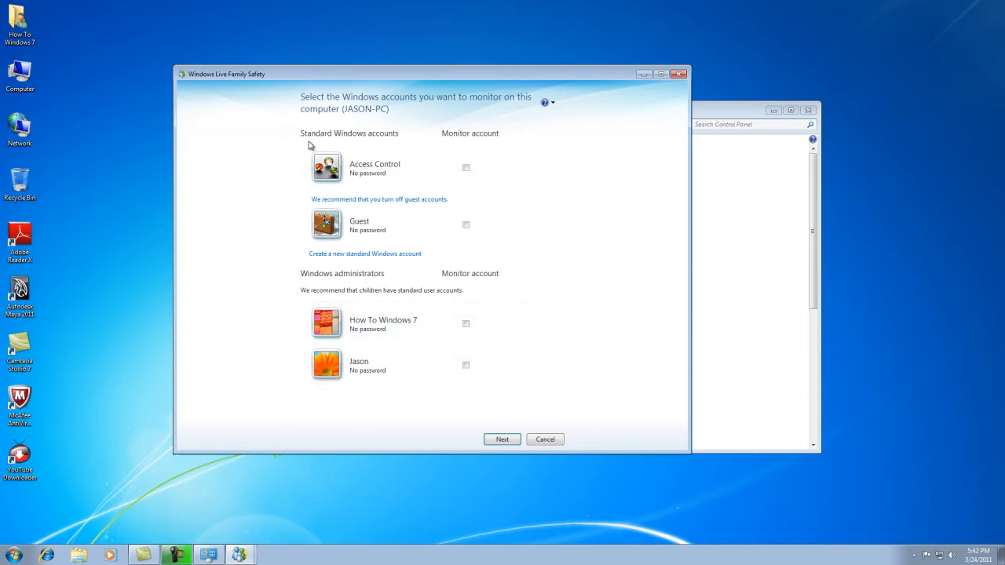
mouse_move(394, 132)
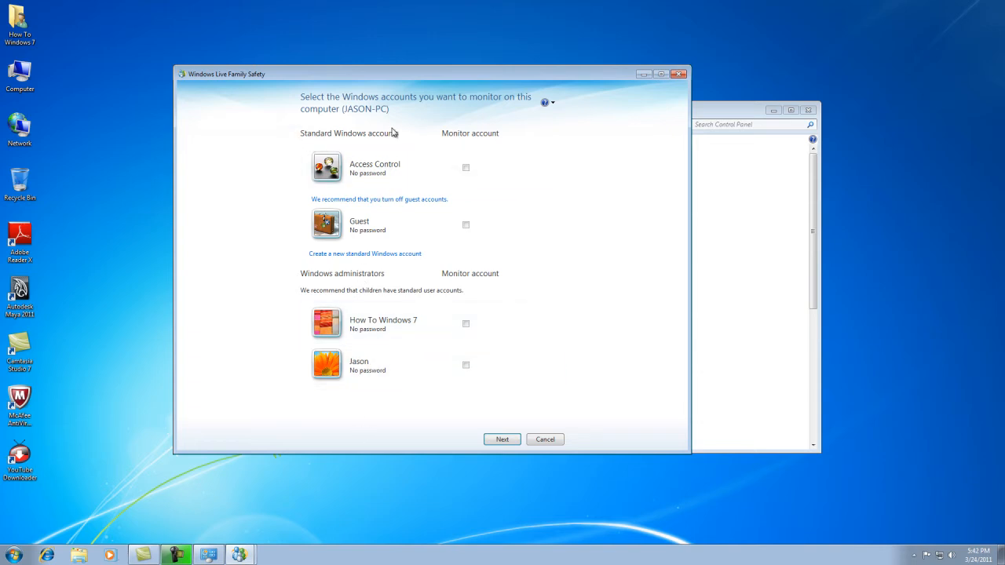
mouse_move(365, 440)
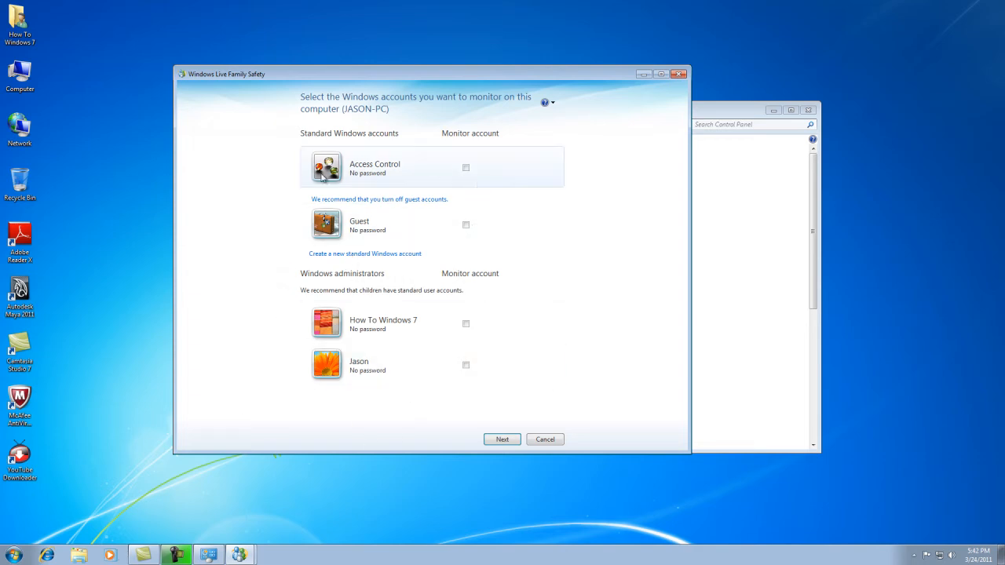
click(465, 167)
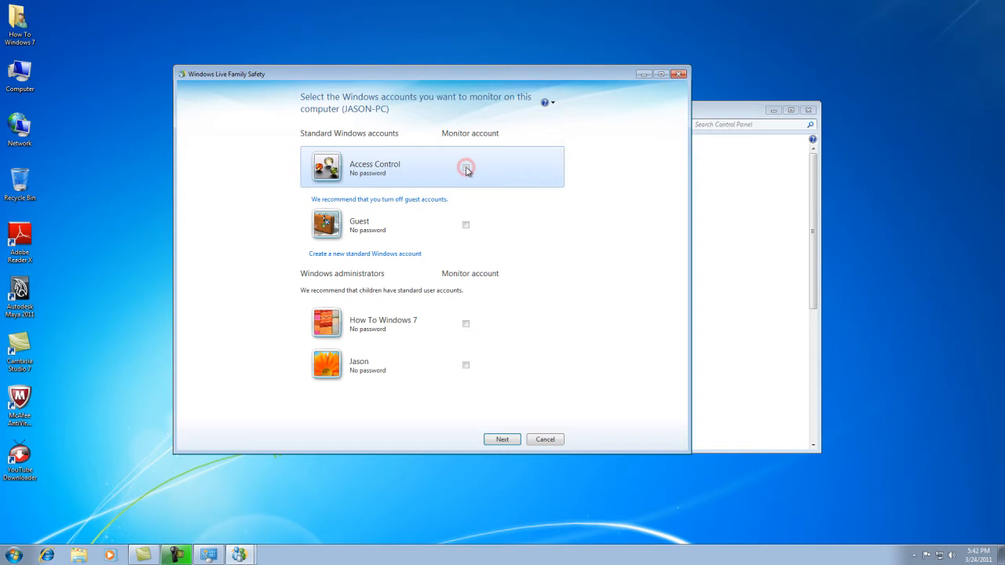
click(466, 168)
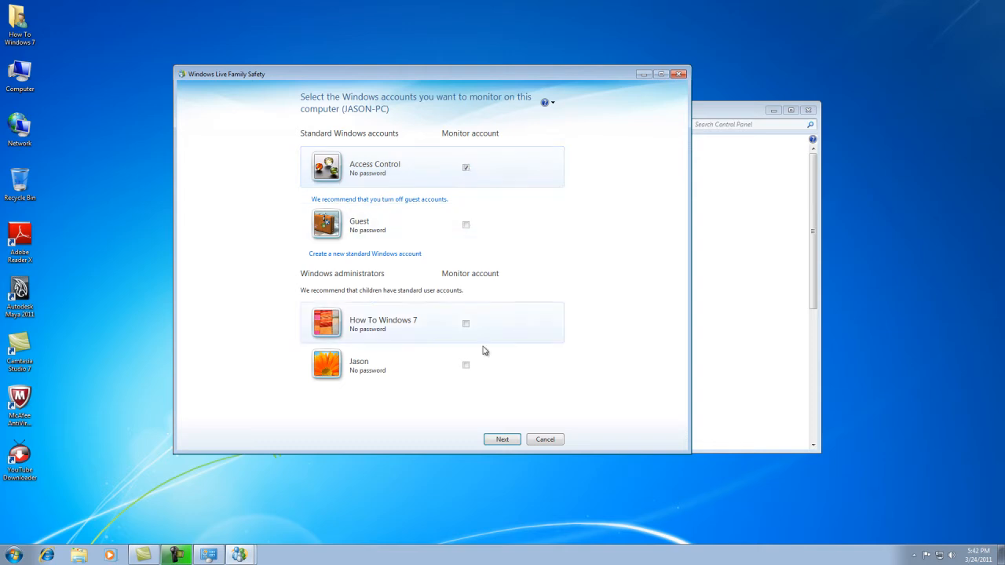
mouse_move(467, 222)
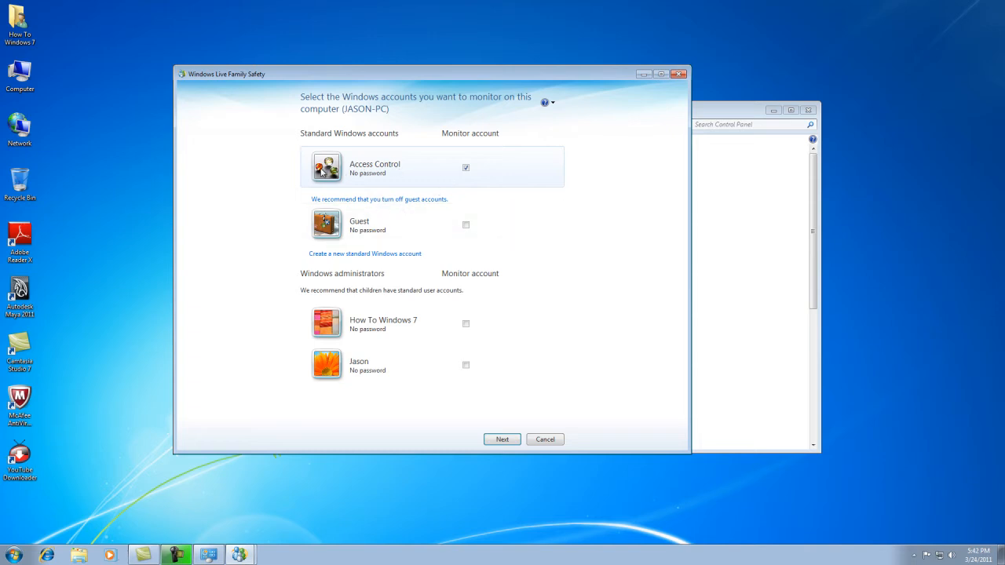
mouse_move(791, 275)
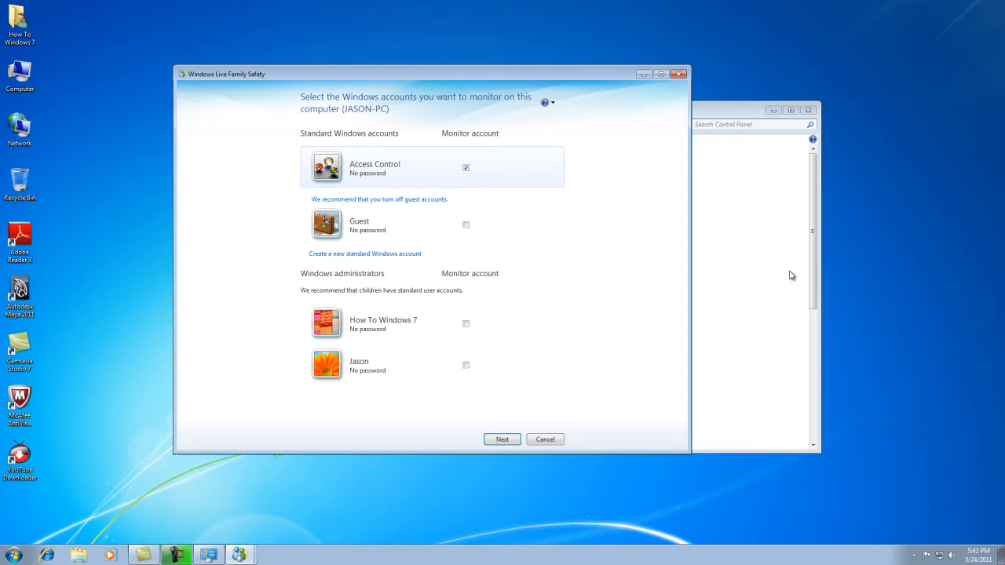
Pick Access Control from the Family Safety members list and save the matching.
click(502, 439)
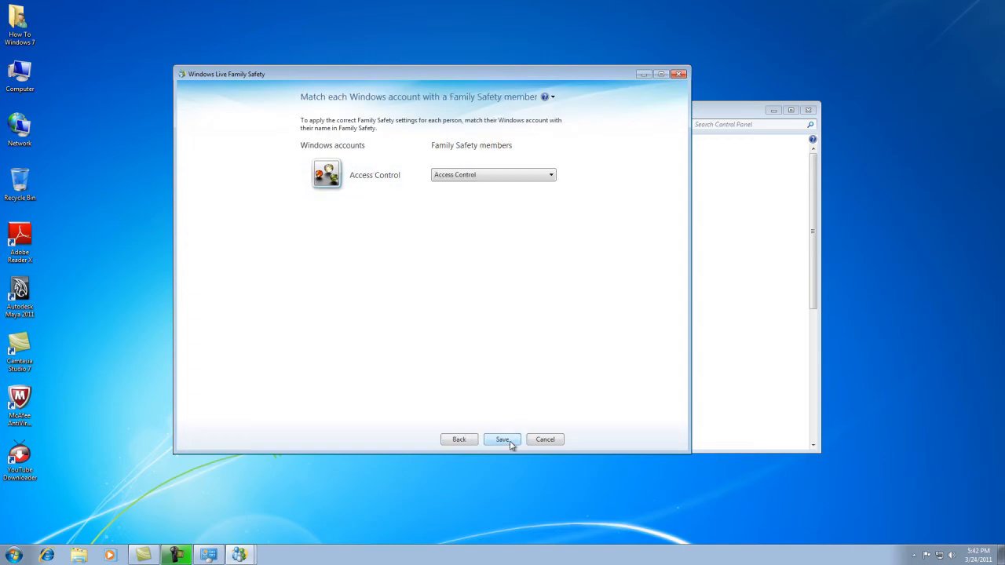
mouse_move(503, 179)
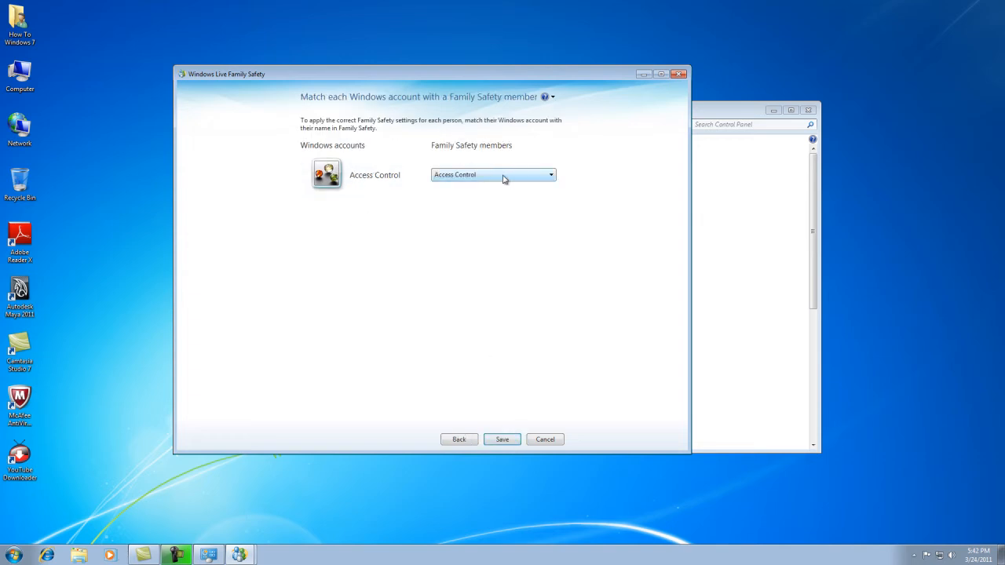
click(549, 174)
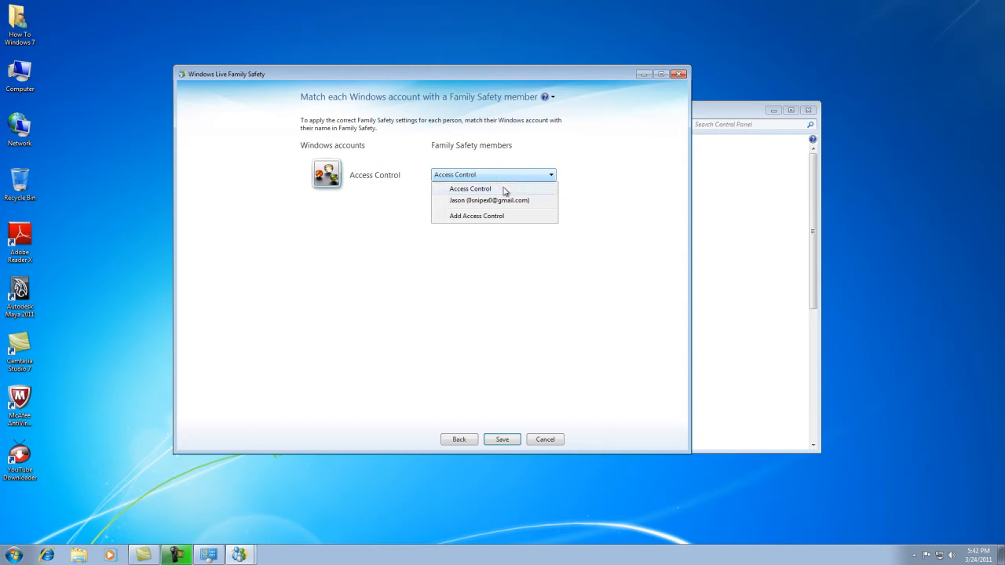
click(470, 188)
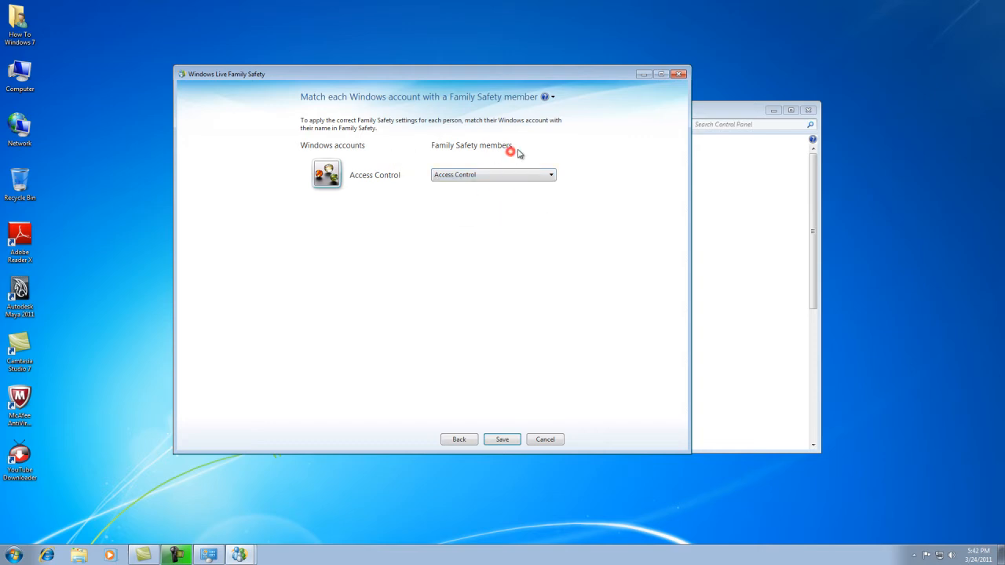
click(549, 174)
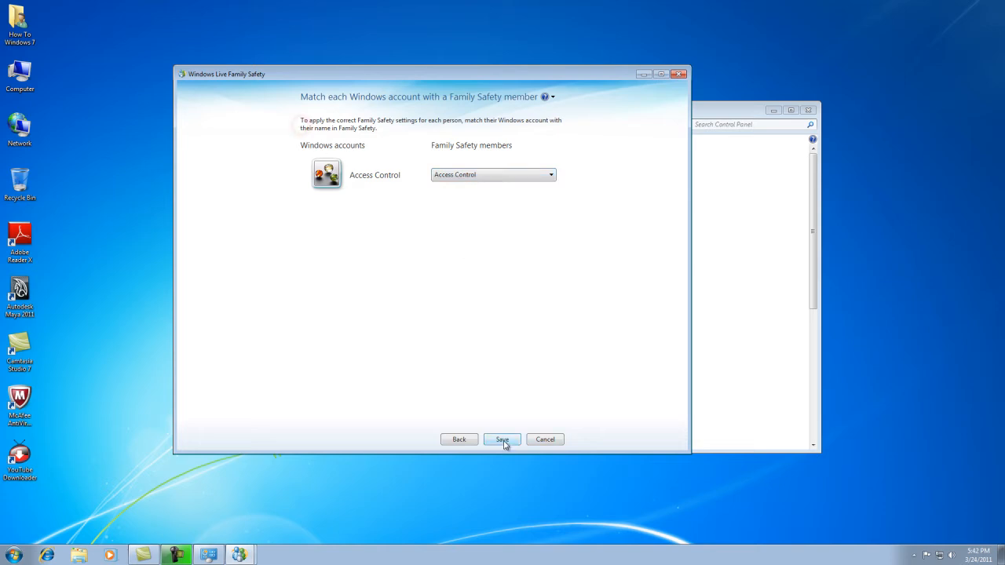
click(501, 438)
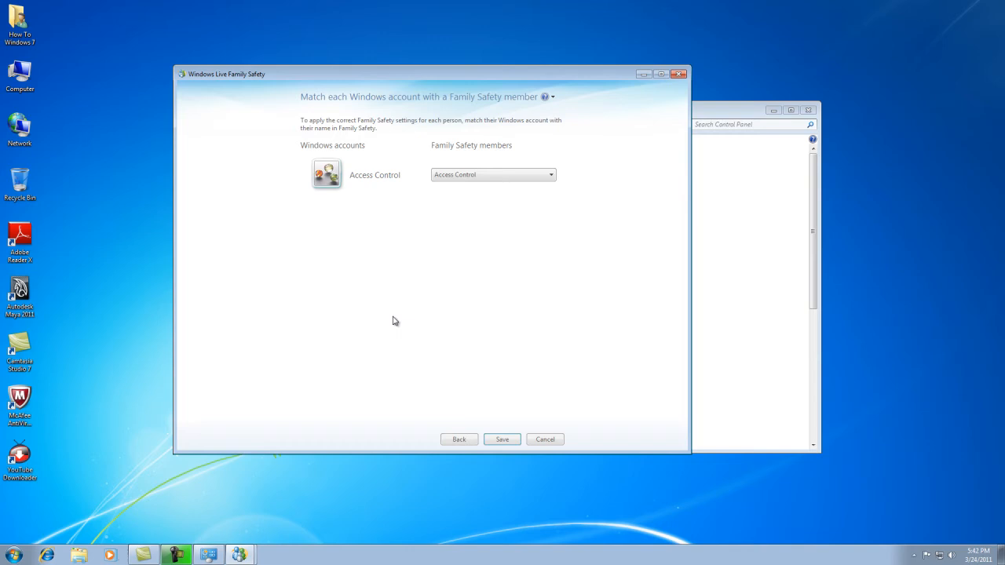
mouse_move(451, 224)
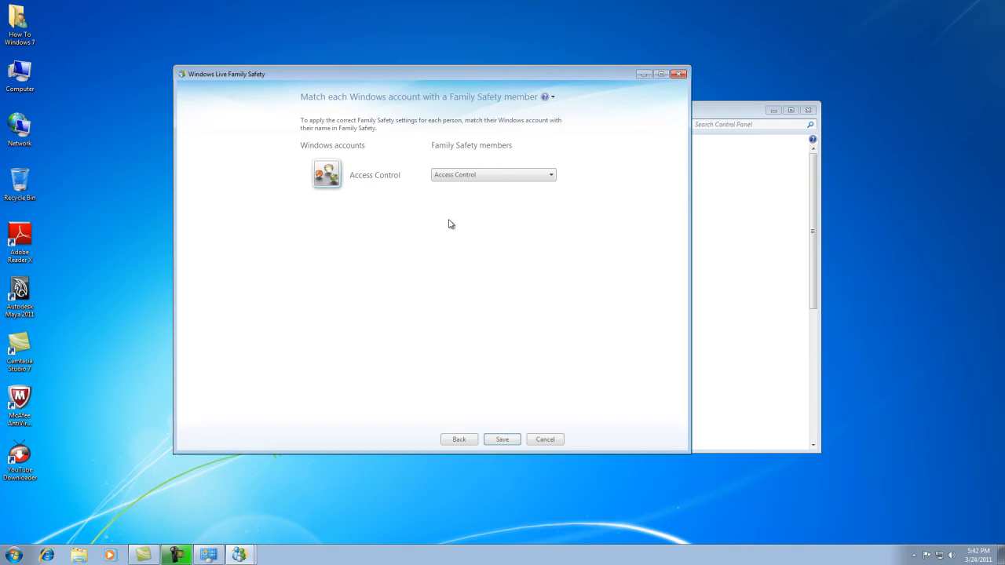
mouse_move(343, 205)
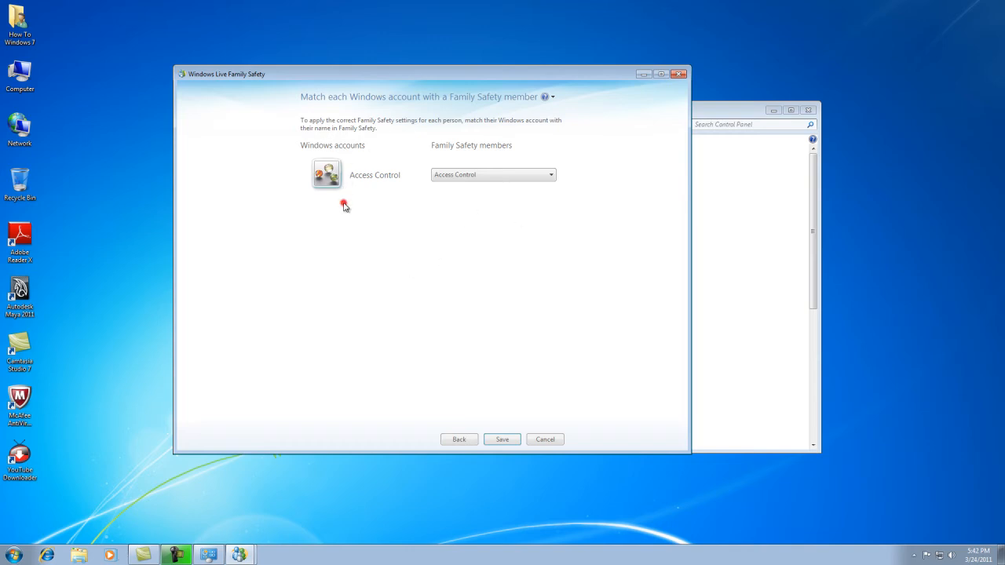
mouse_move(499, 138)
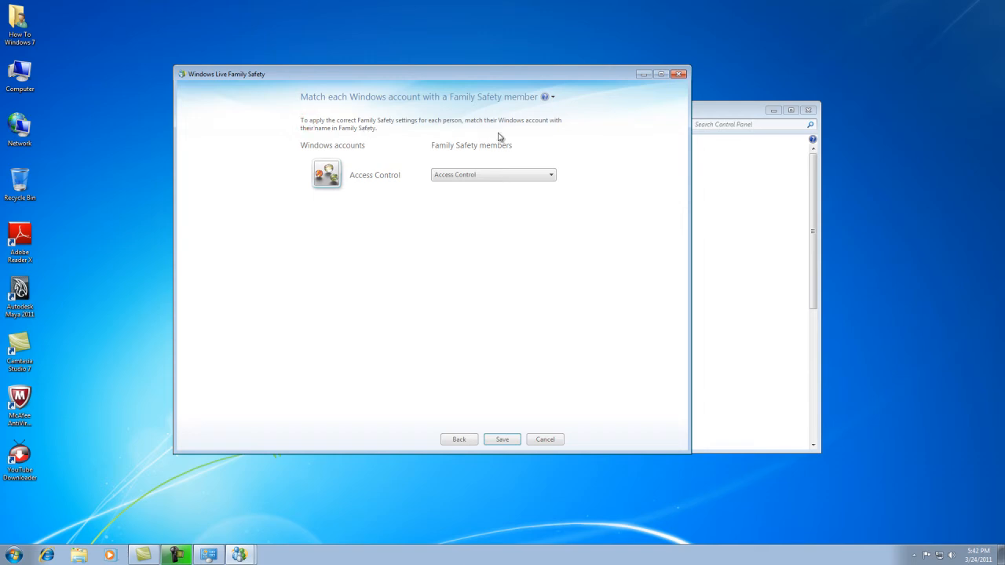
mouse_move(455, 137)
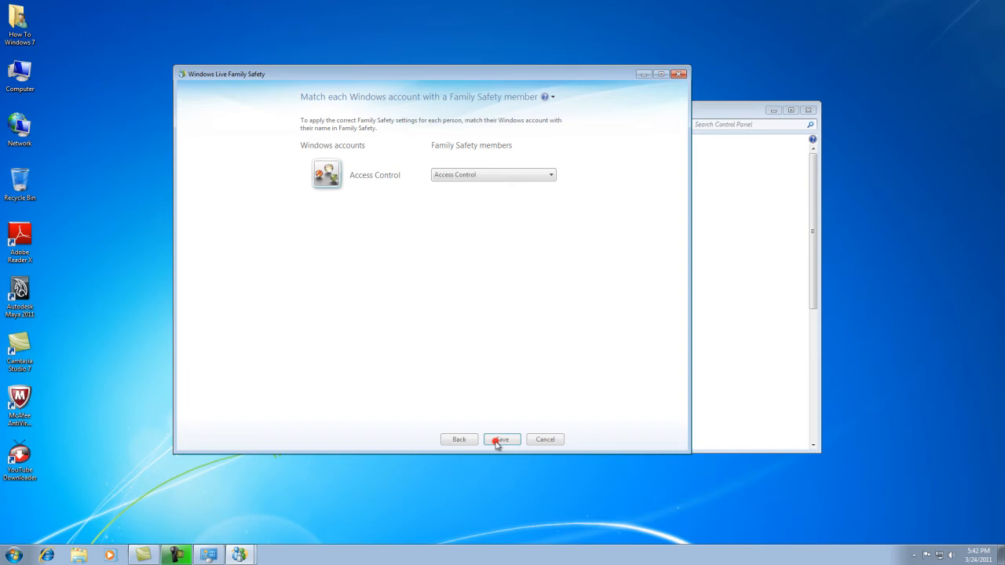
mouse_move(454, 347)
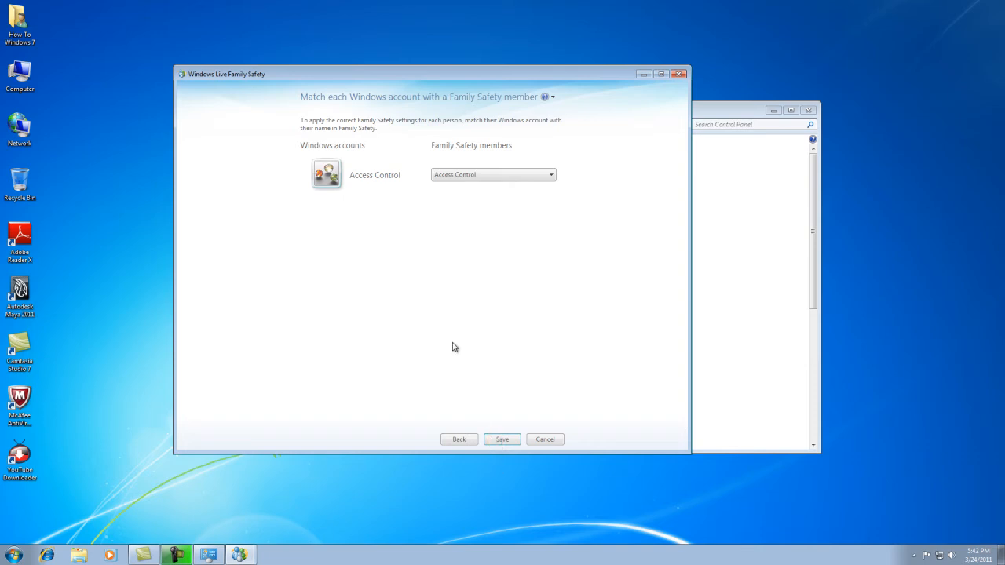
Finish setup and follow the familysafety.live.com link to the website.
click(502, 438)
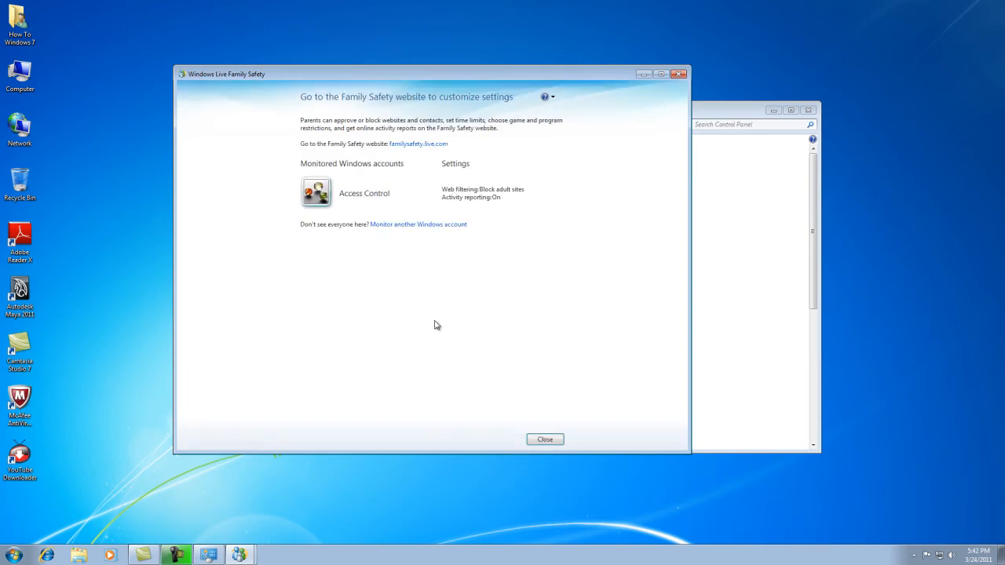
mouse_move(506, 194)
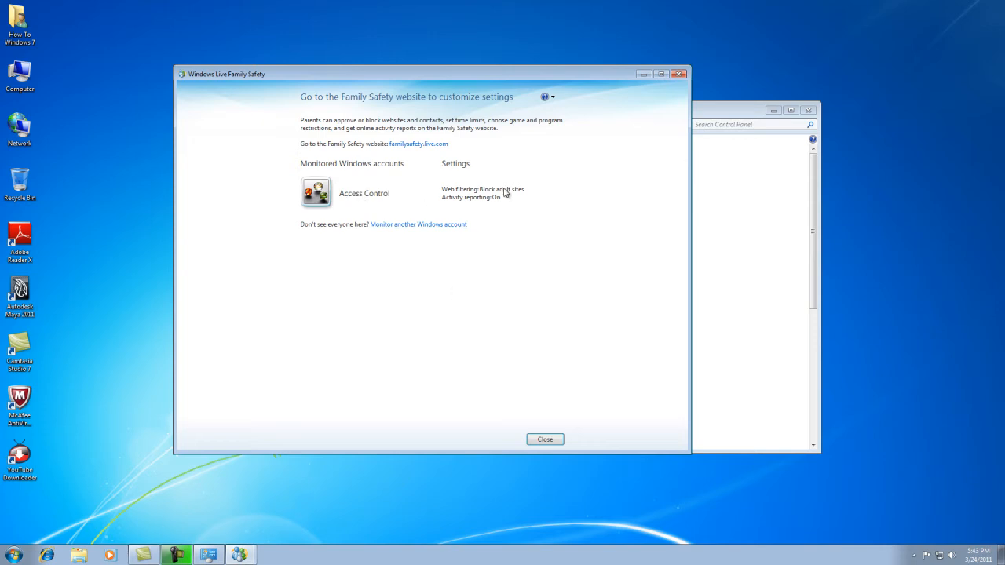
mouse_move(315, 143)
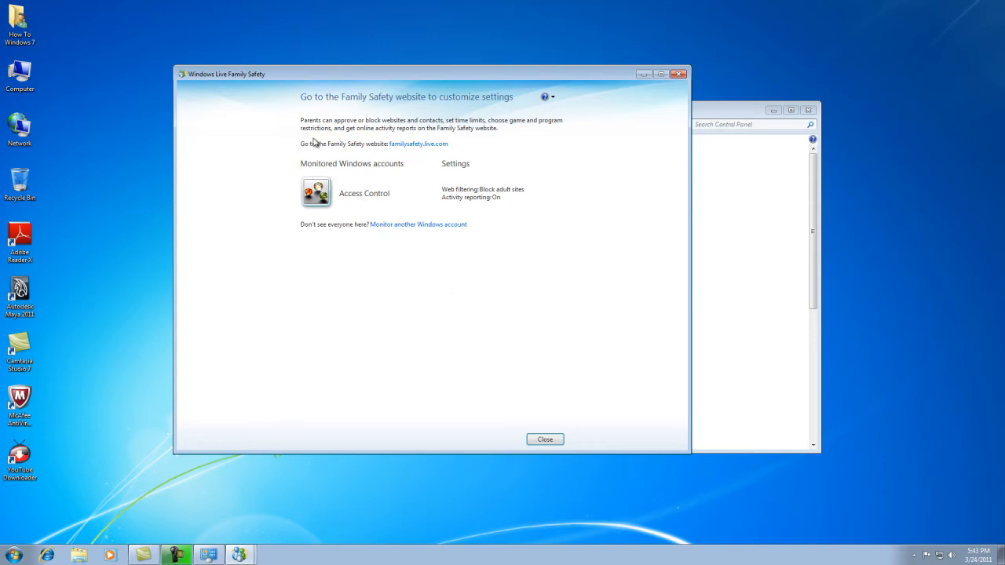
mouse_move(414, 134)
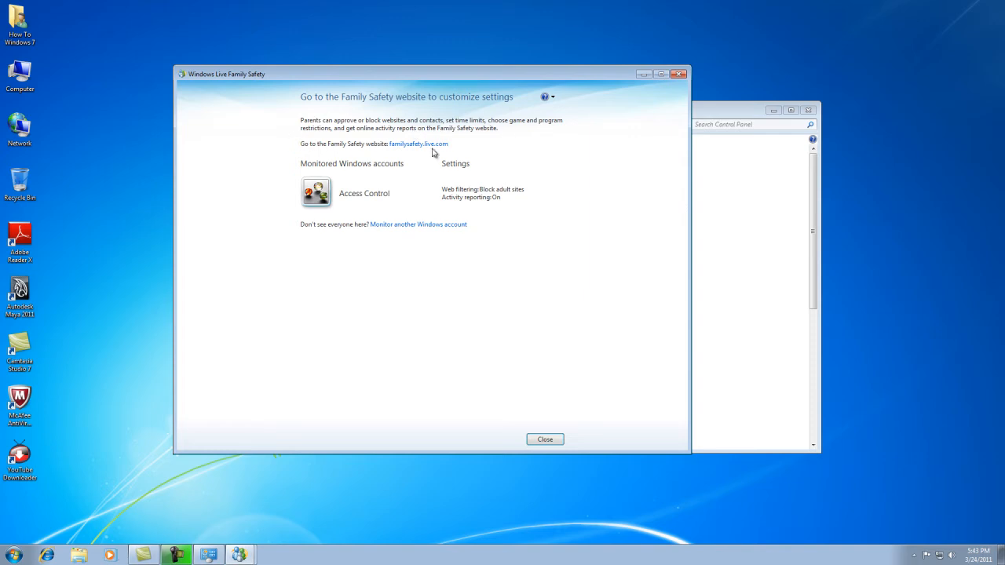
mouse_move(467, 316)
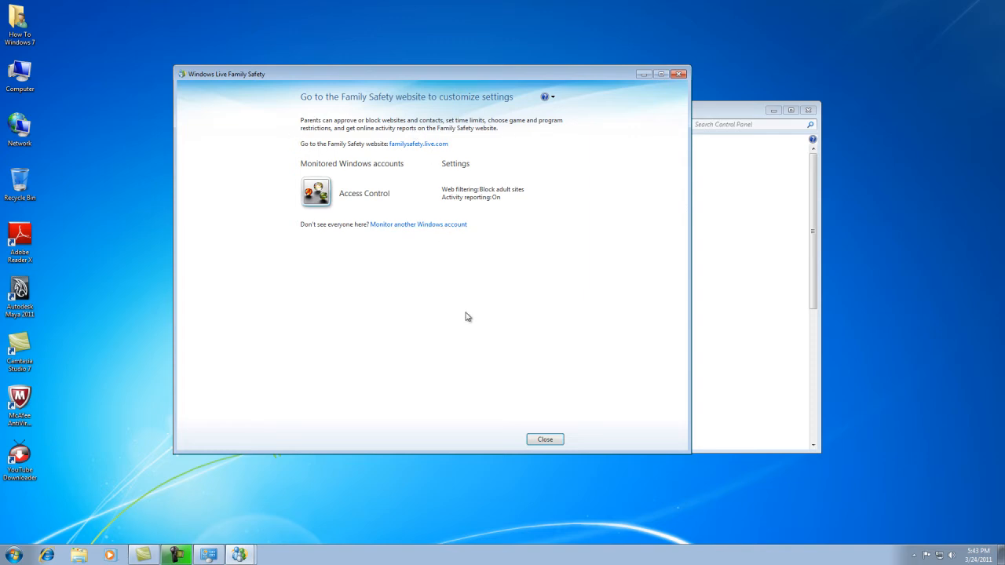
mouse_move(282, 150)
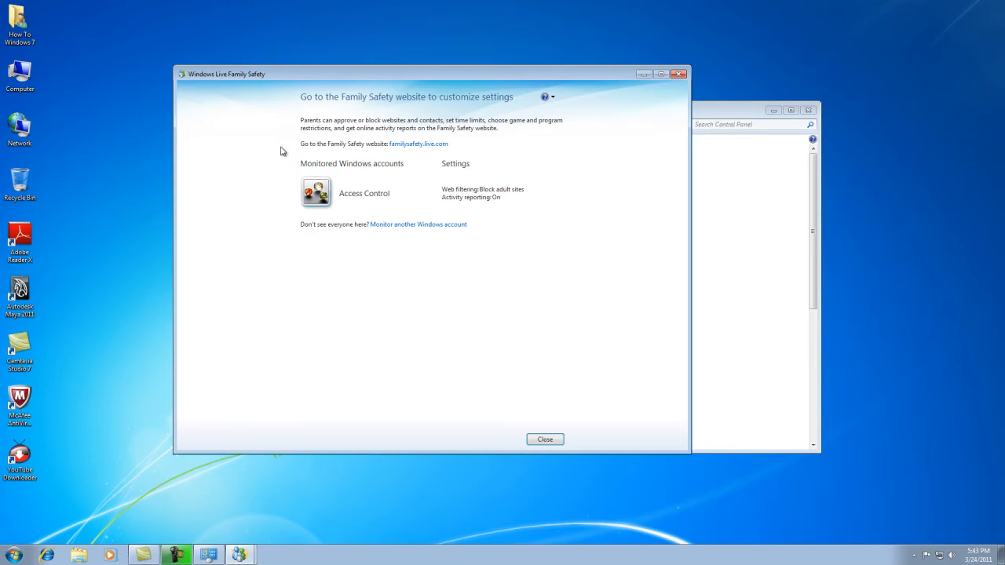
mouse_move(417, 148)
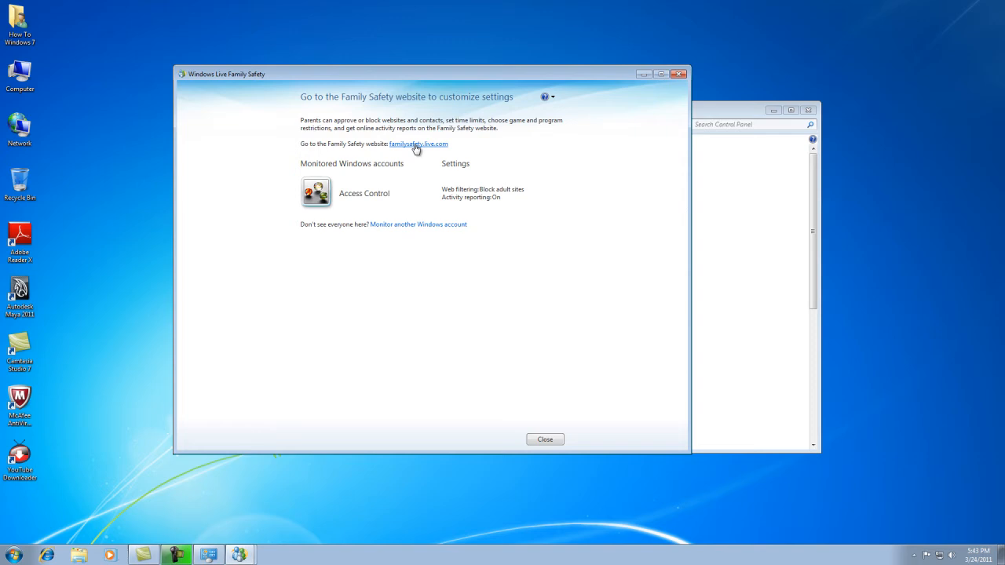
click(418, 143)
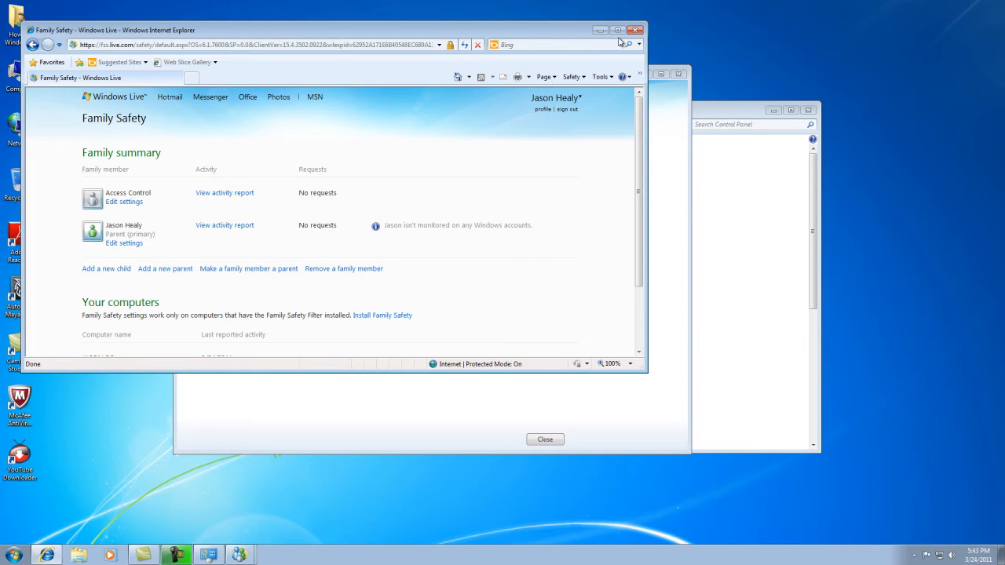
Maximize the browser so the family summary and JASON-PC fill the screen.
click(617, 30)
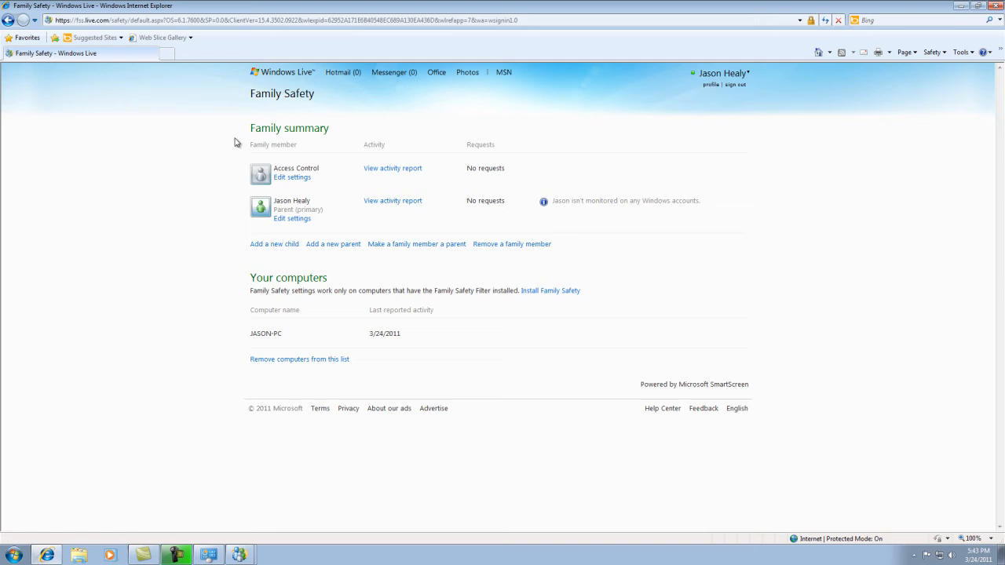
mouse_move(210, 180)
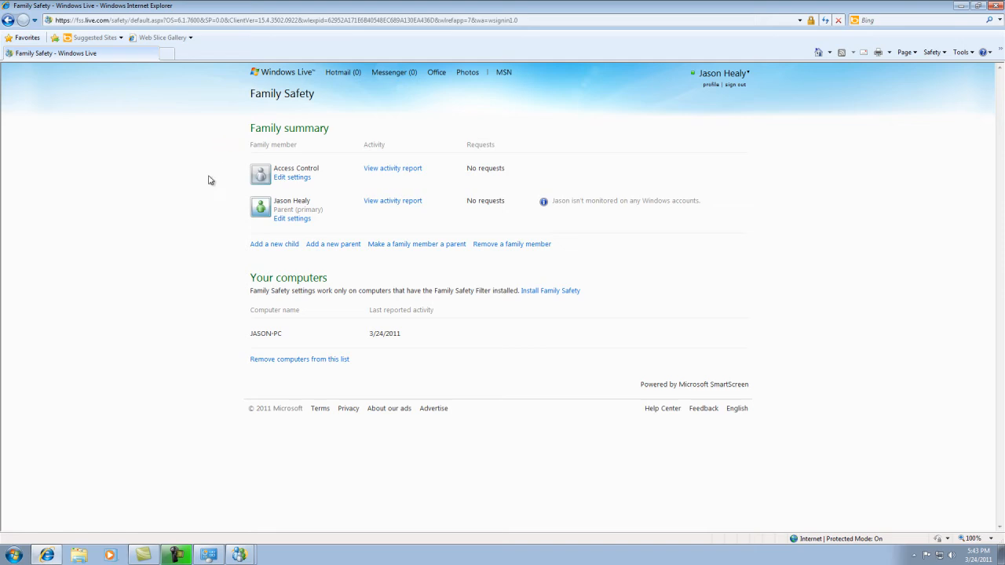
mouse_move(367, 225)
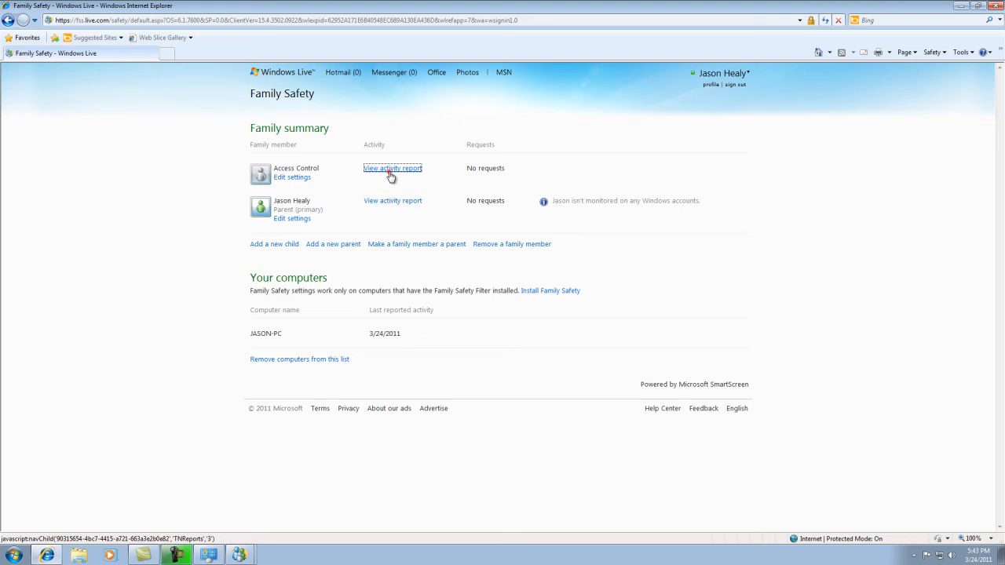
Check Access Control's activity report on the Other Internet activity and Computer activity tabs.
click(391, 168)
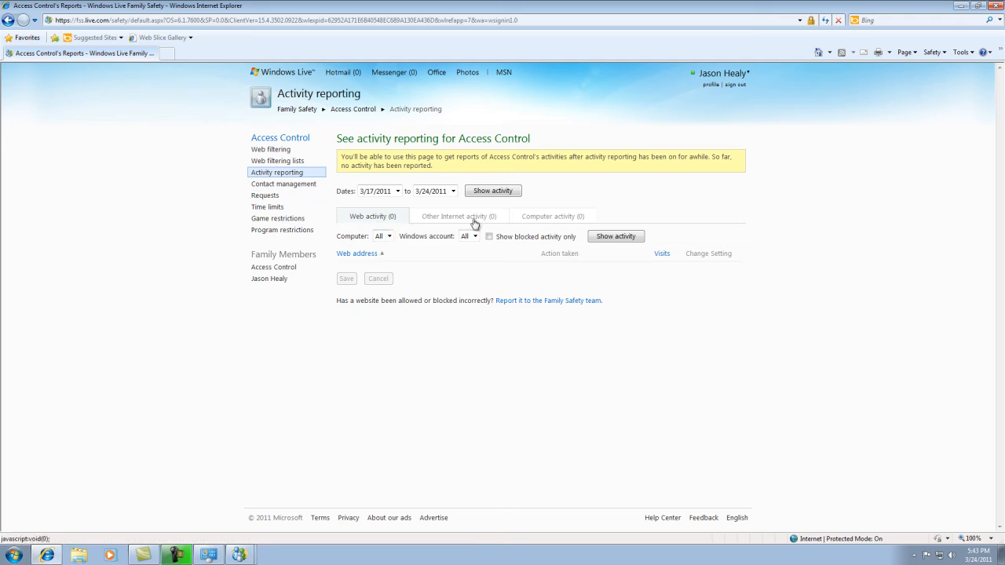
mouse_move(328, 252)
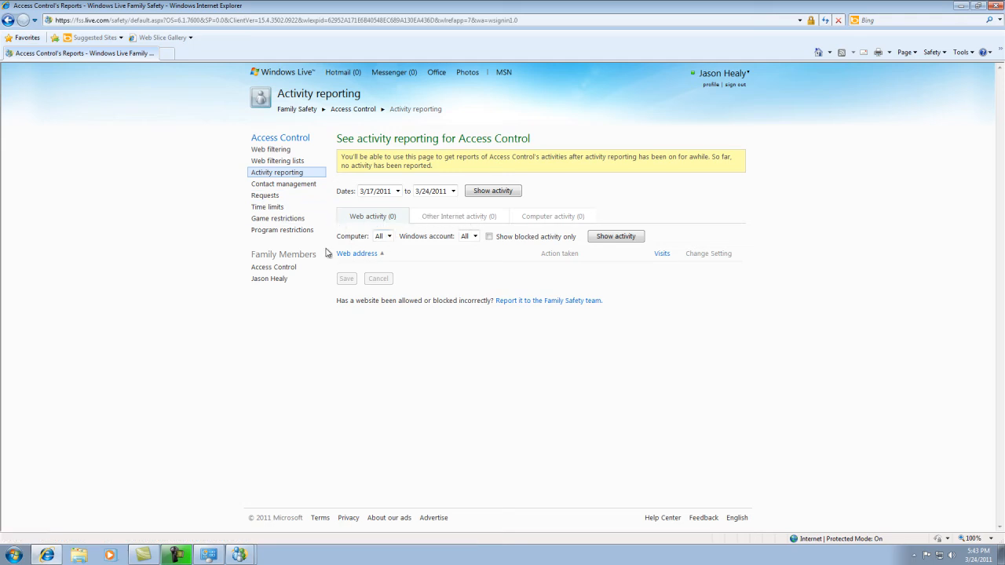
mouse_move(449, 220)
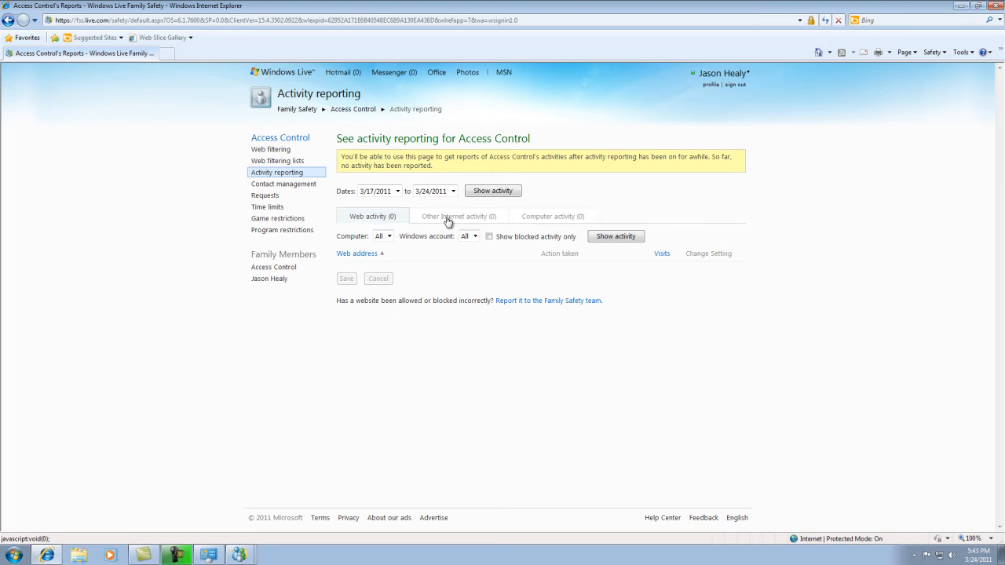
click(458, 216)
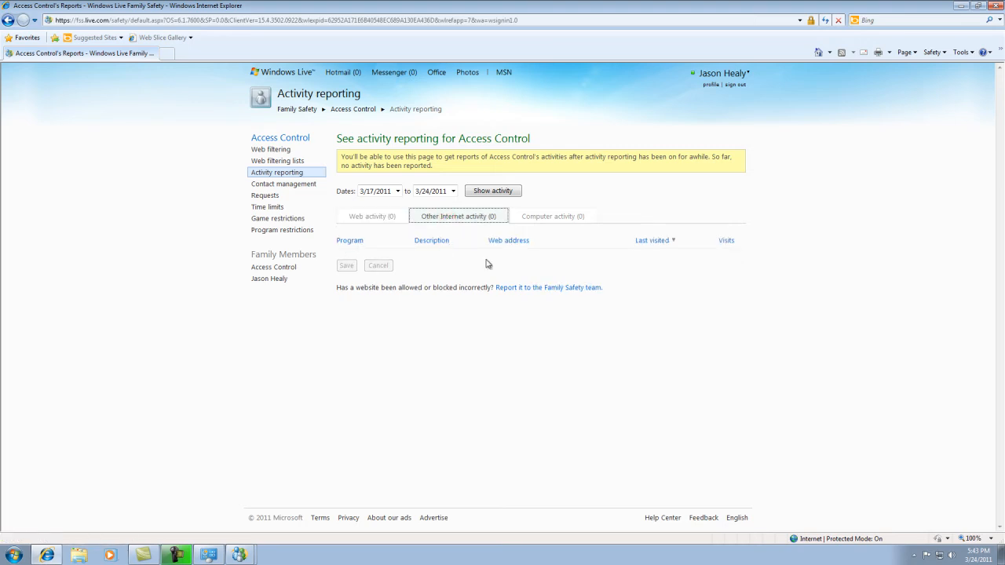
click(551, 216)
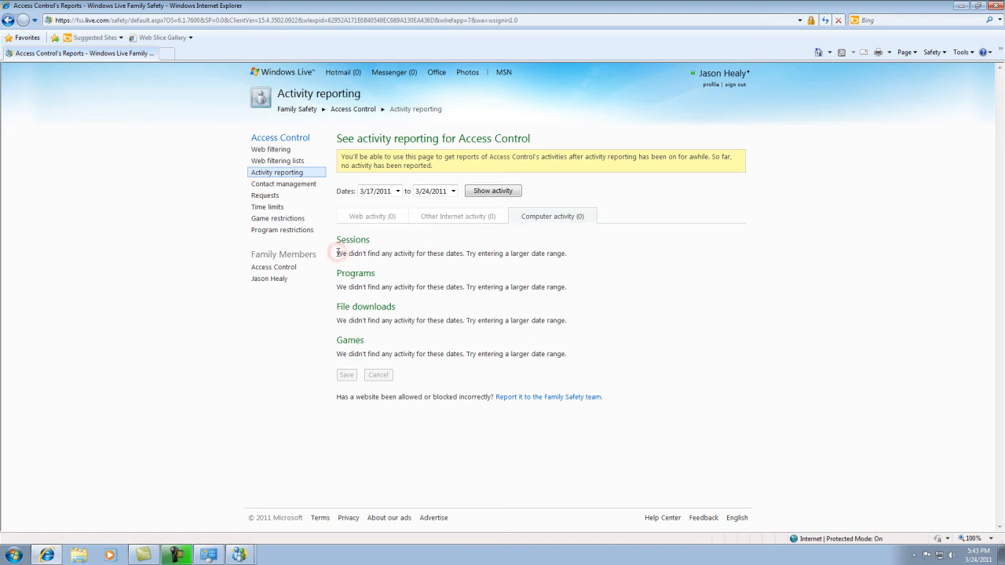
drag(336, 253, 579, 361)
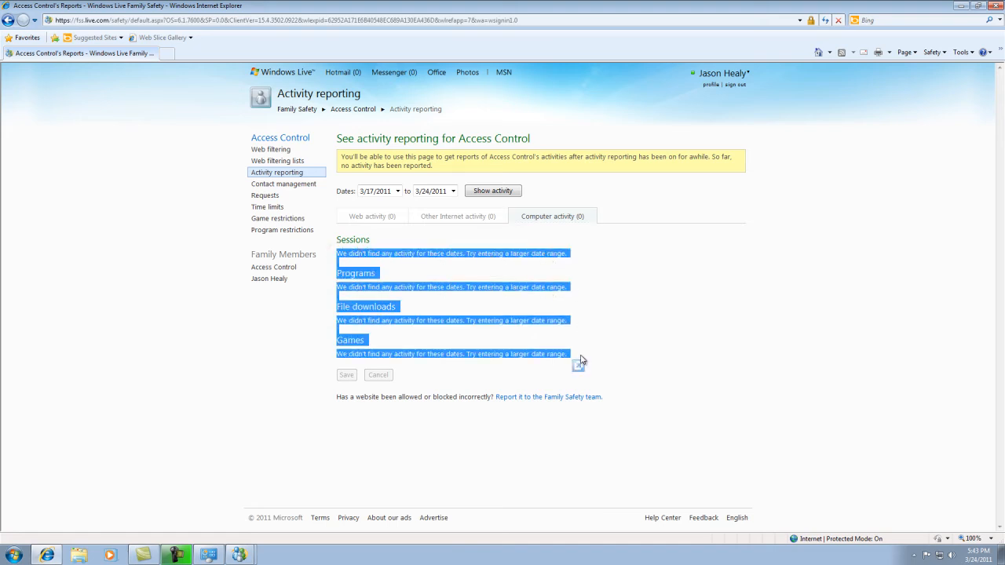
click(548, 330)
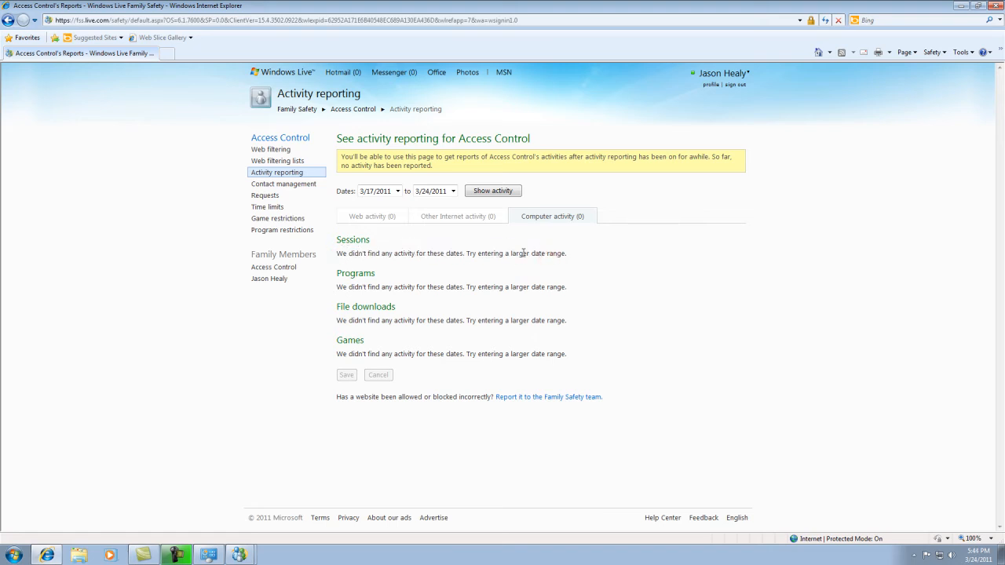
double_click(354, 272)
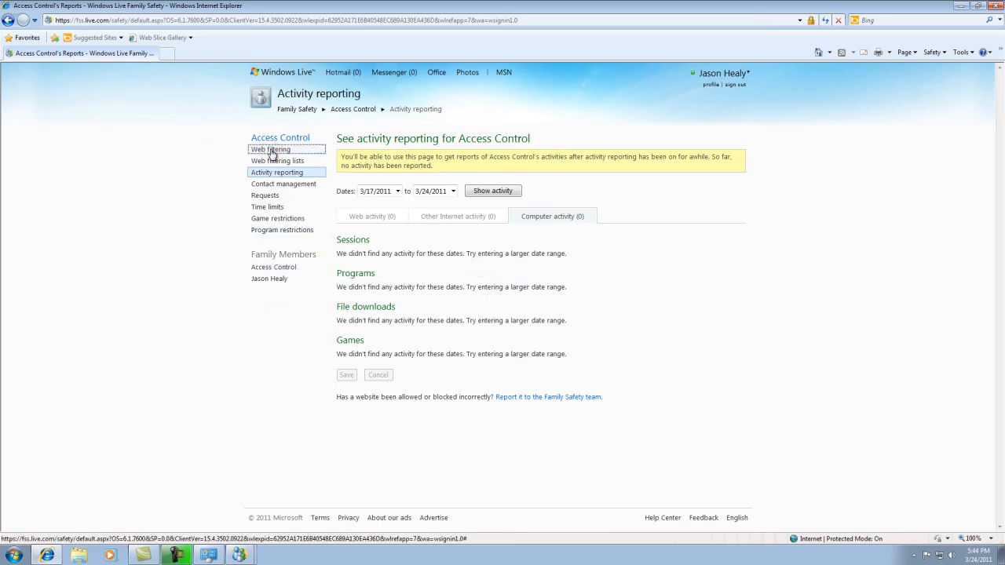
Move Access Control's web filtering slider to Child-friendly and save.
click(269, 149)
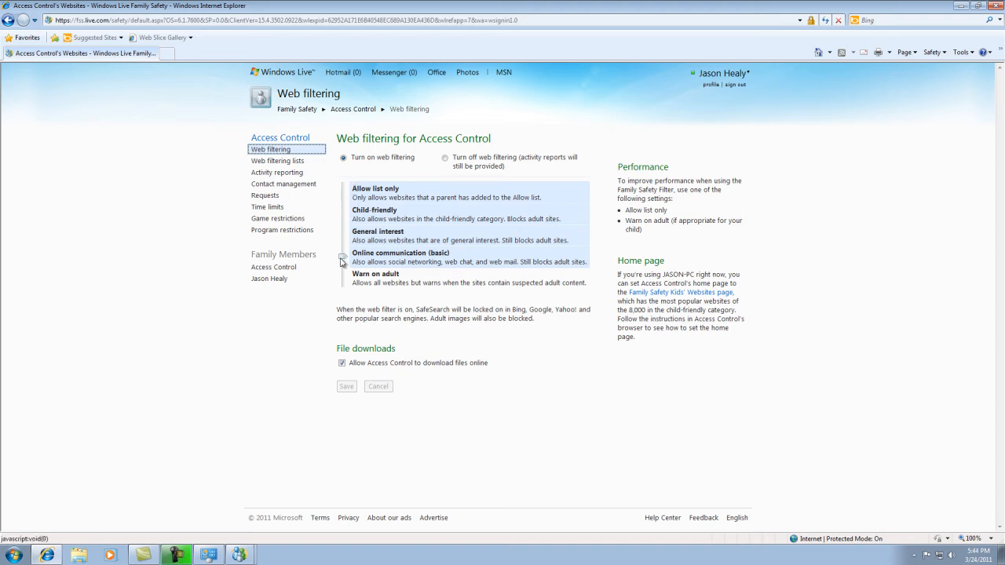
mouse_move(343, 263)
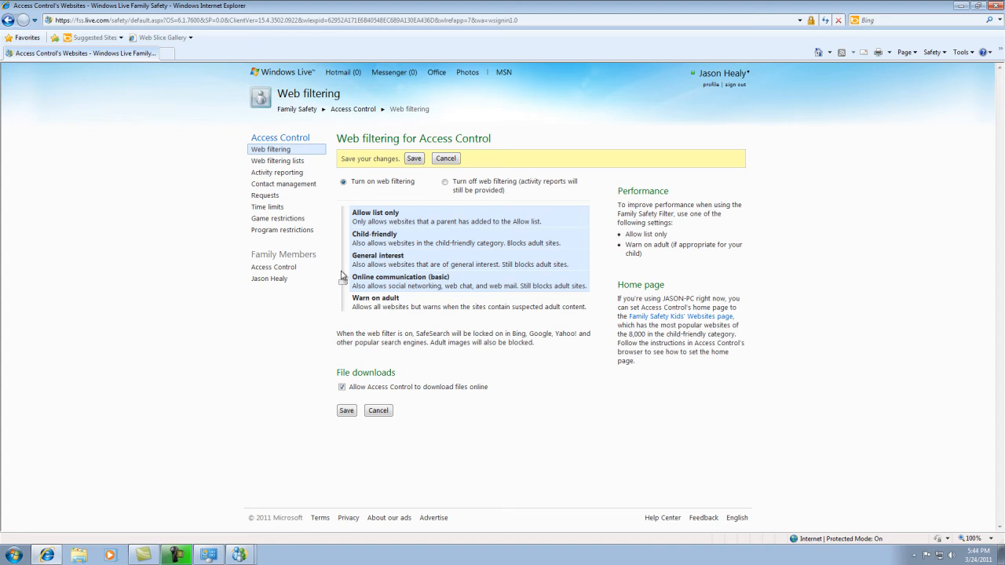
click(343, 265)
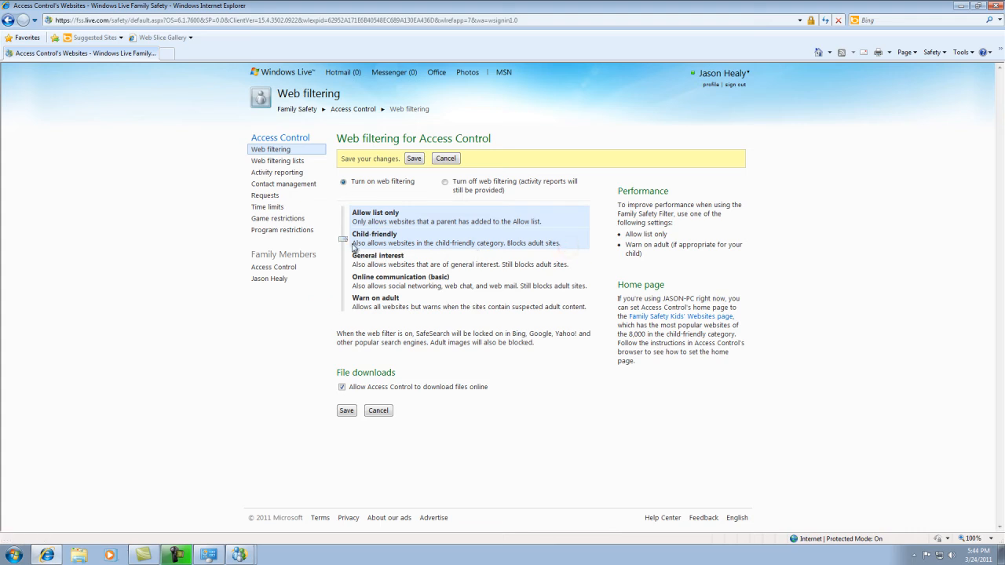
mouse_move(573, 247)
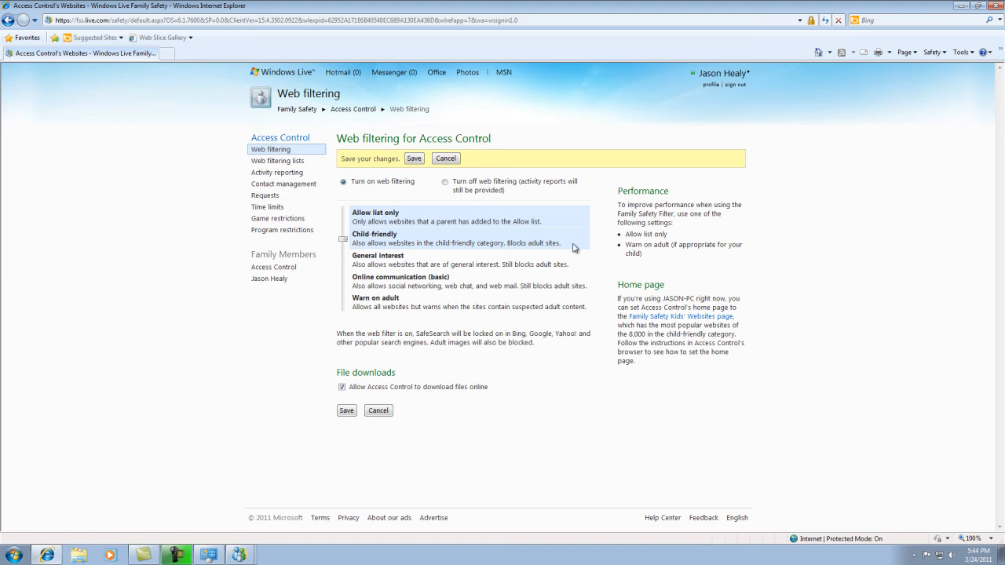
mouse_move(250, 369)
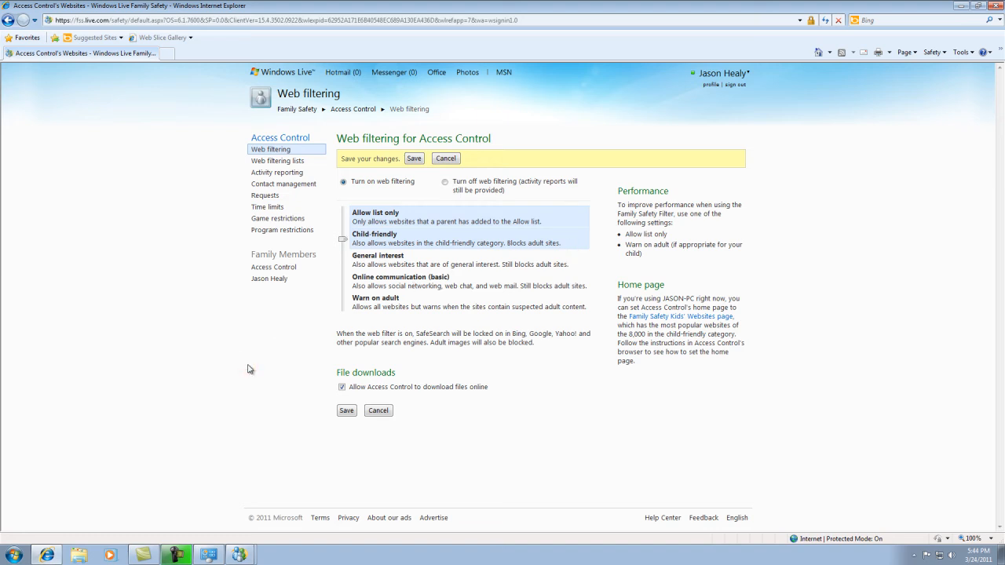
mouse_move(292, 329)
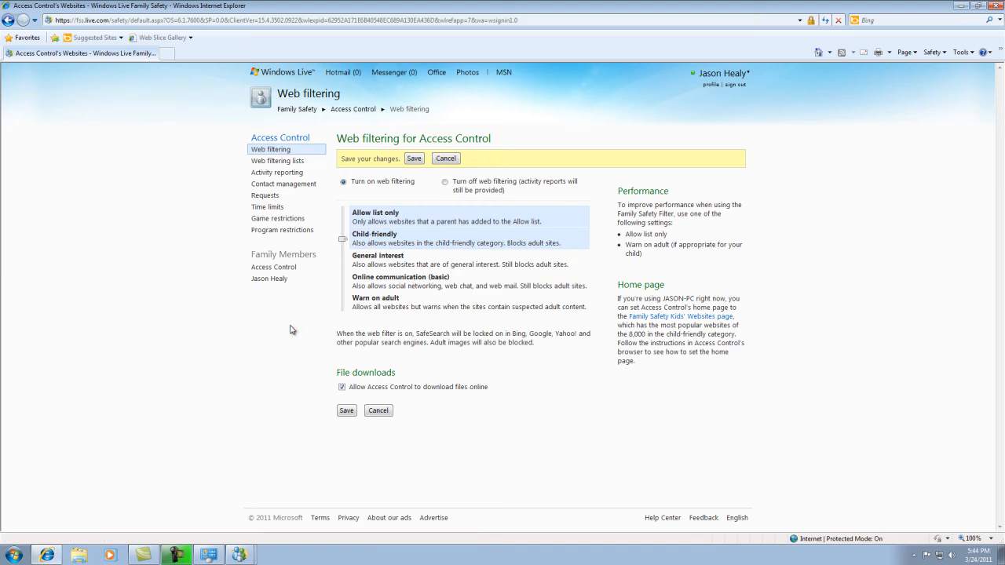
mouse_move(415, 157)
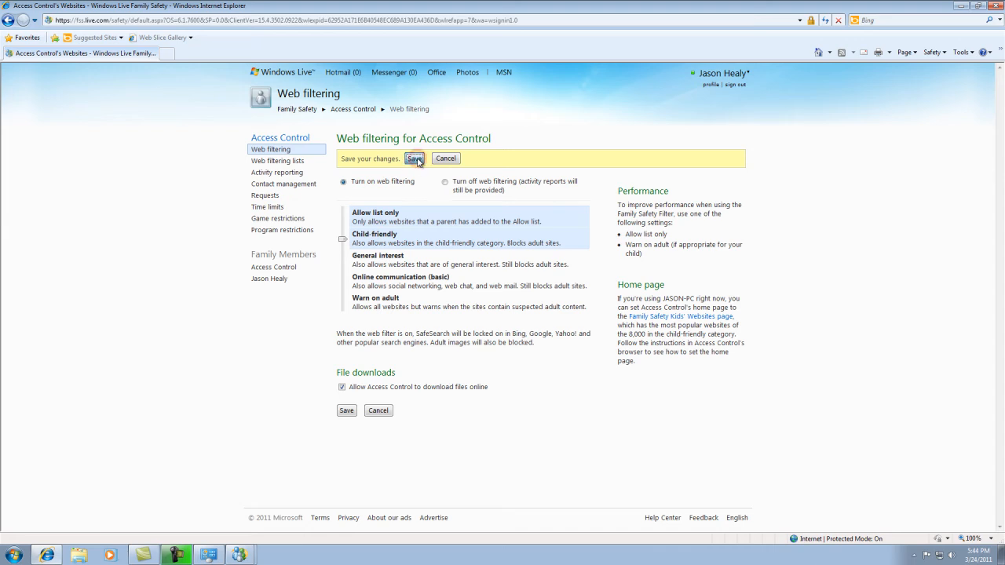
click(414, 158)
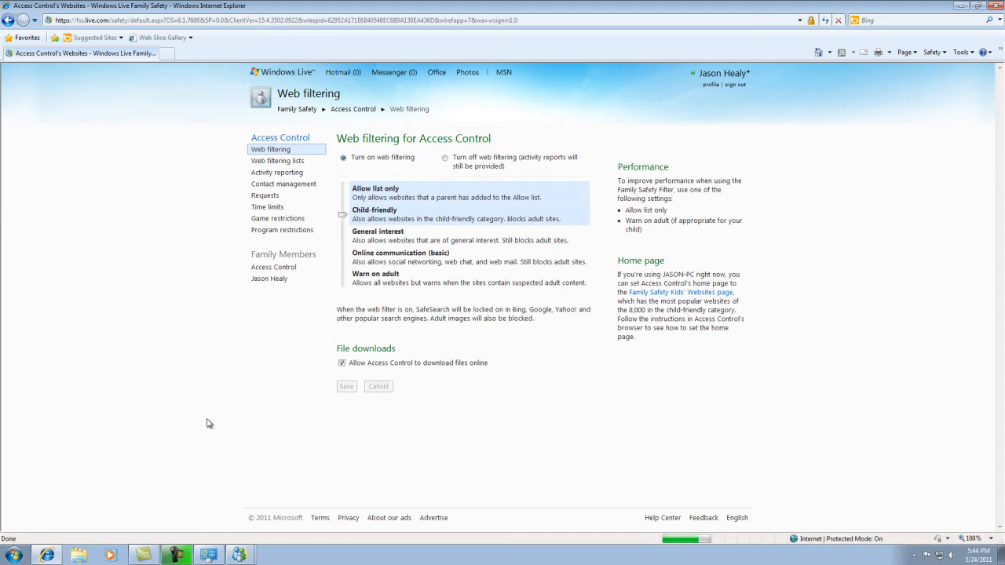
mouse_move(220, 149)
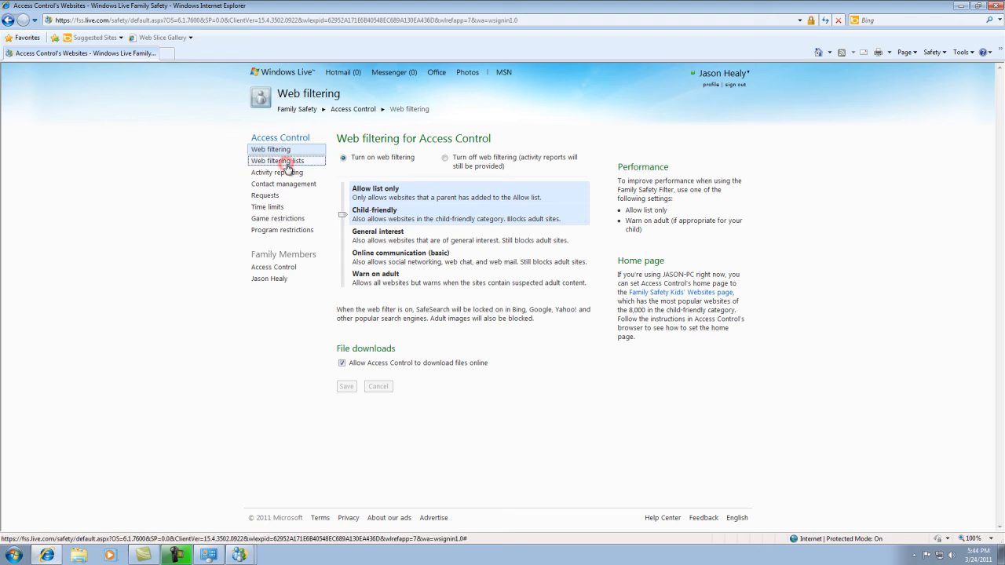
Browse Access Control's web filtering lists, activity reporting, contact management and Requests pages.
click(281, 161)
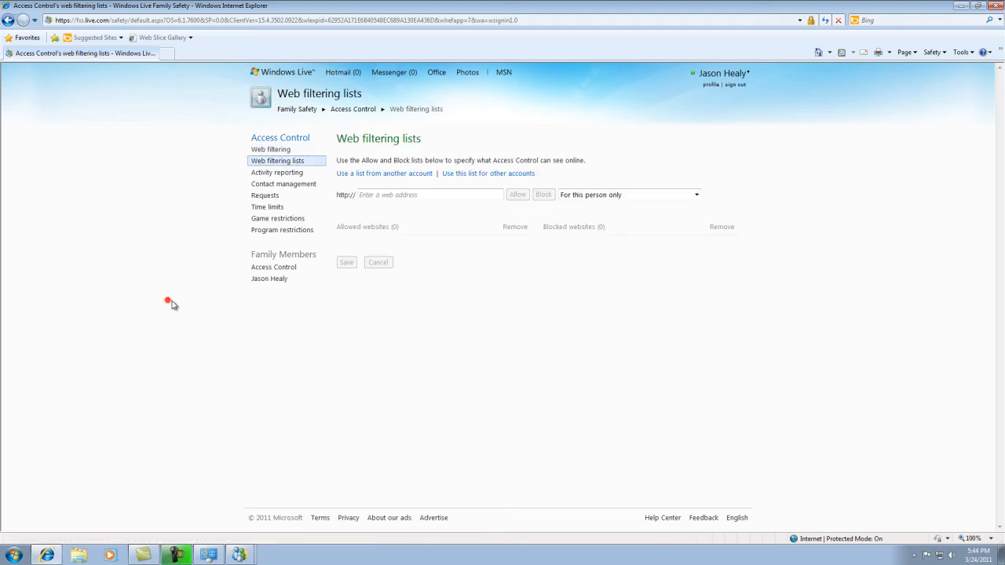
click(430, 194)
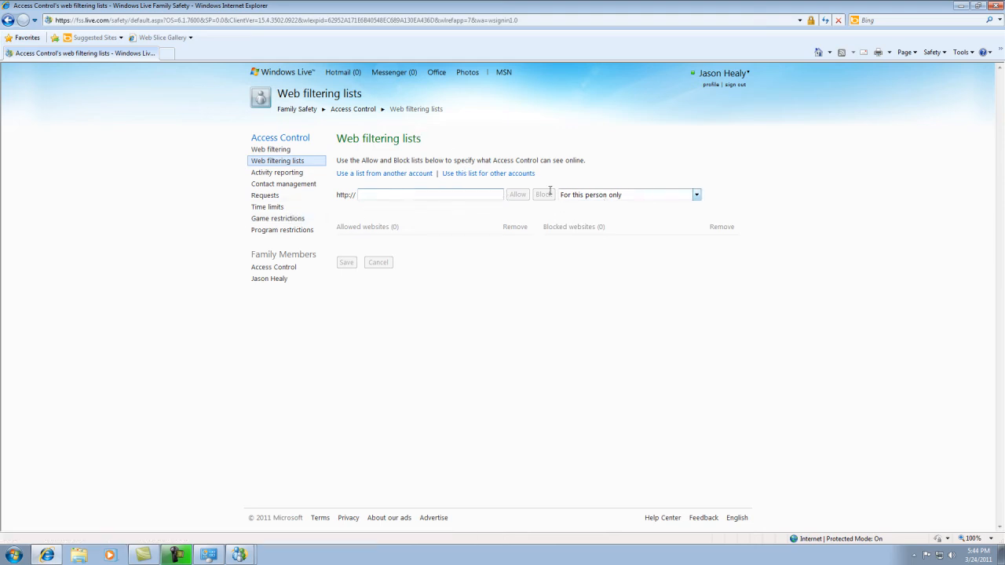
click(694, 195)
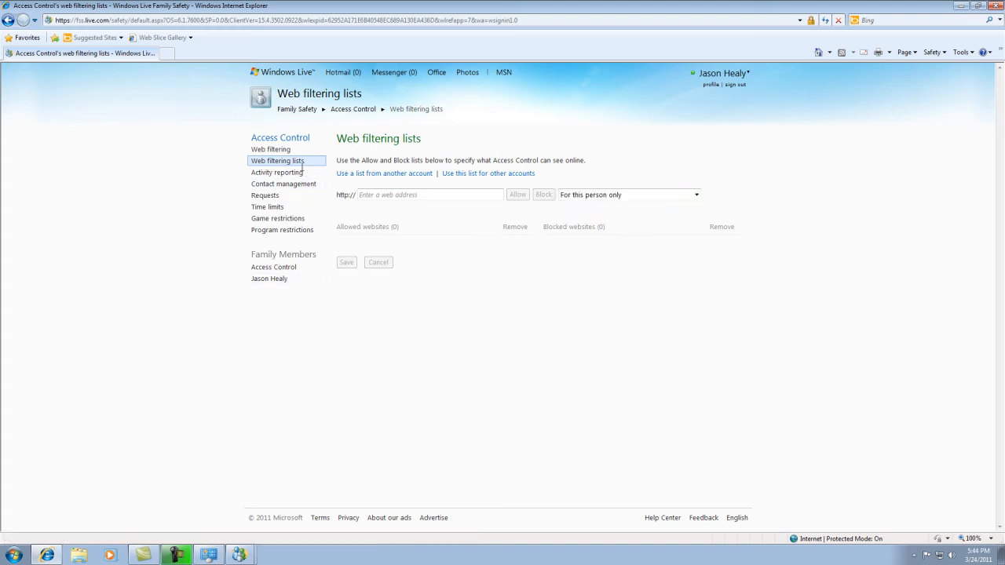
mouse_move(277, 172)
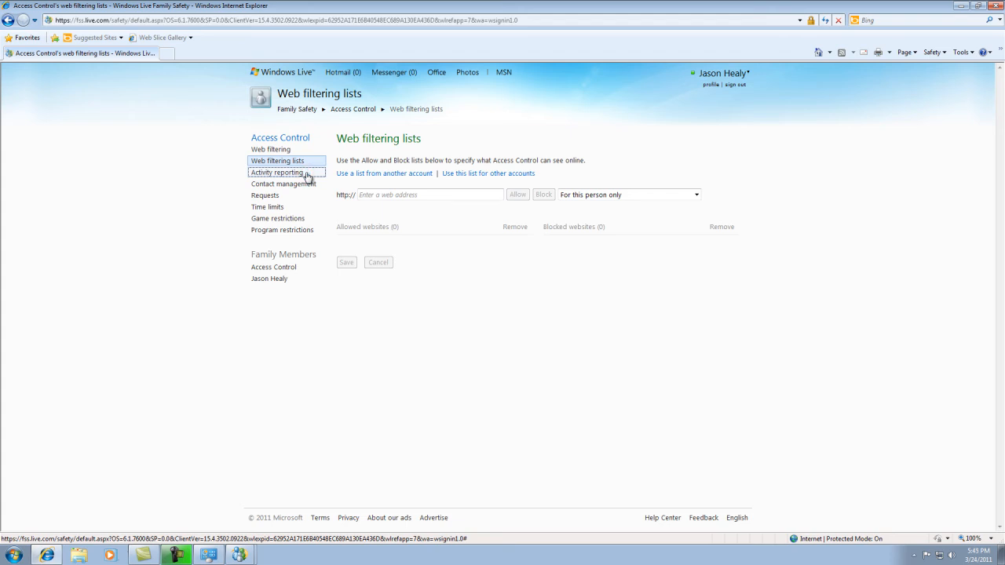
click(277, 173)
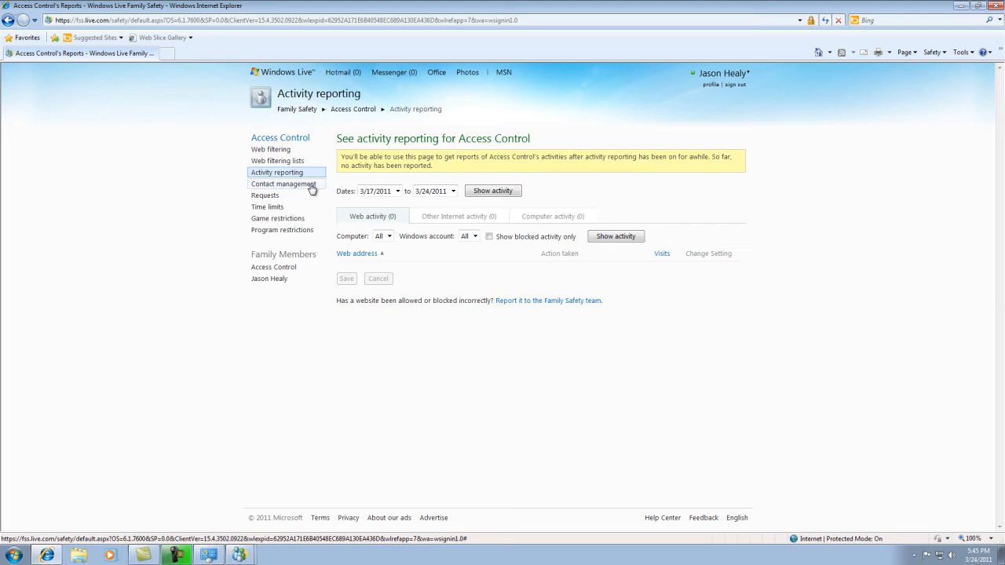
click(283, 184)
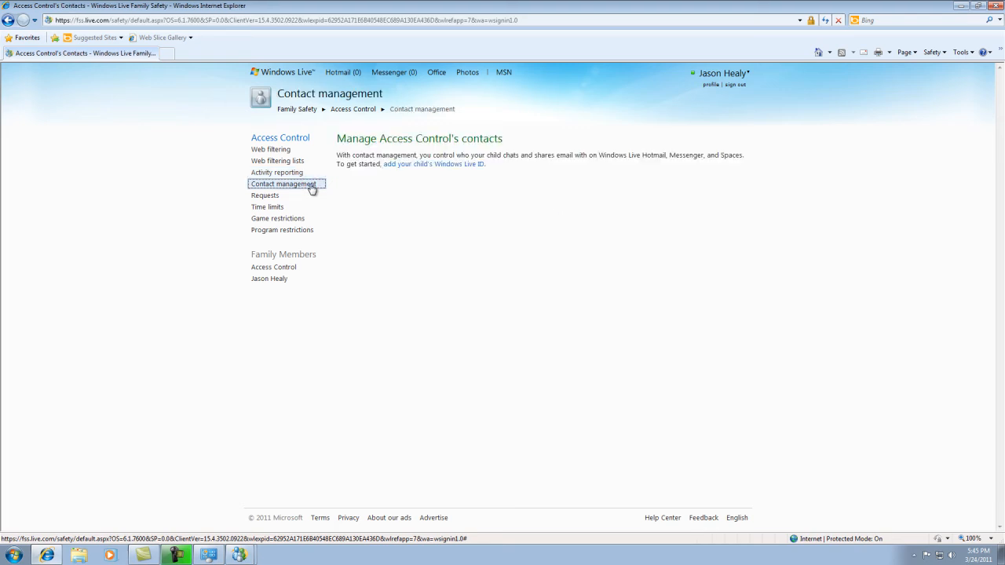
mouse_move(228, 187)
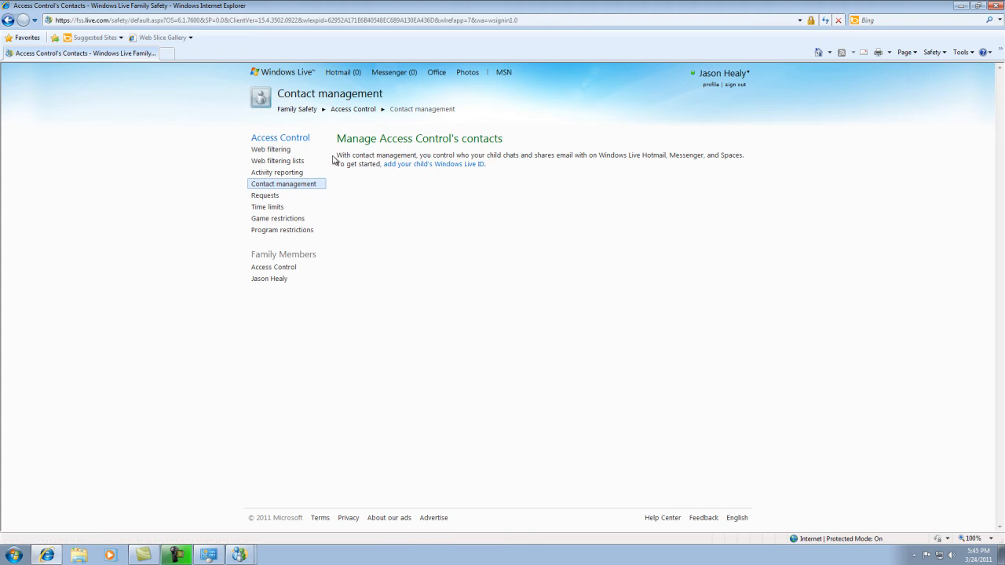
mouse_move(414, 153)
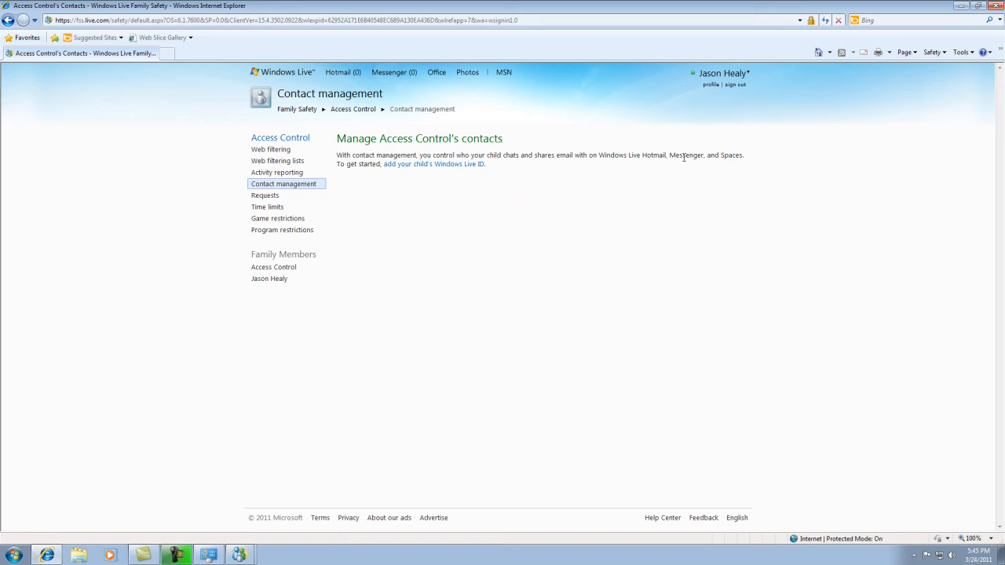
mouse_move(437, 233)
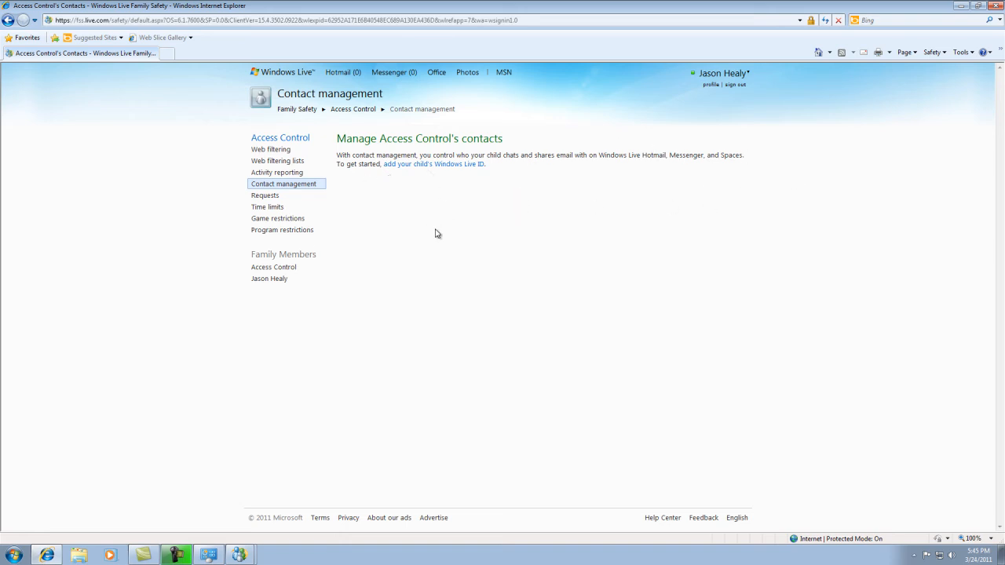
mouse_move(447, 345)
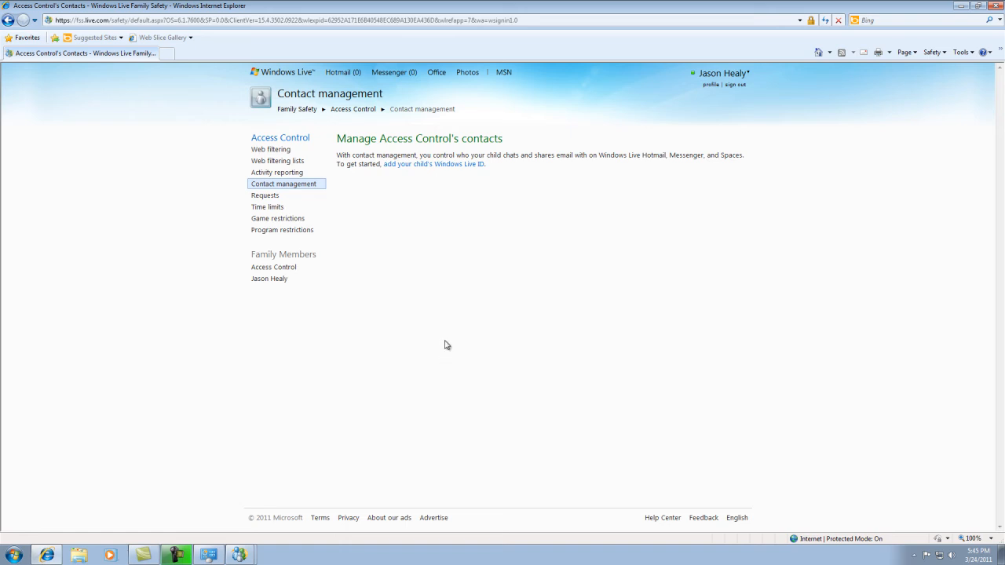
mouse_move(265, 196)
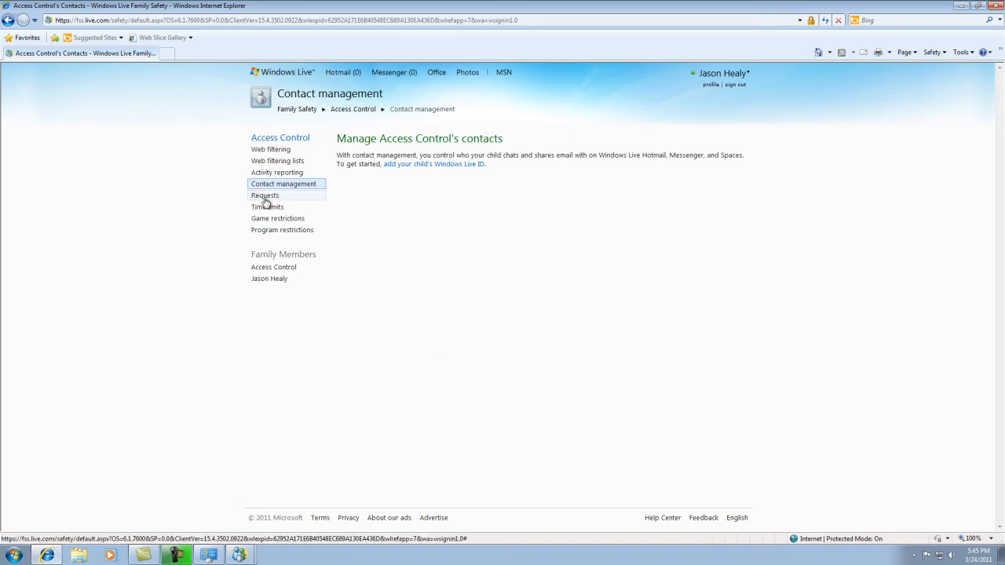
click(264, 194)
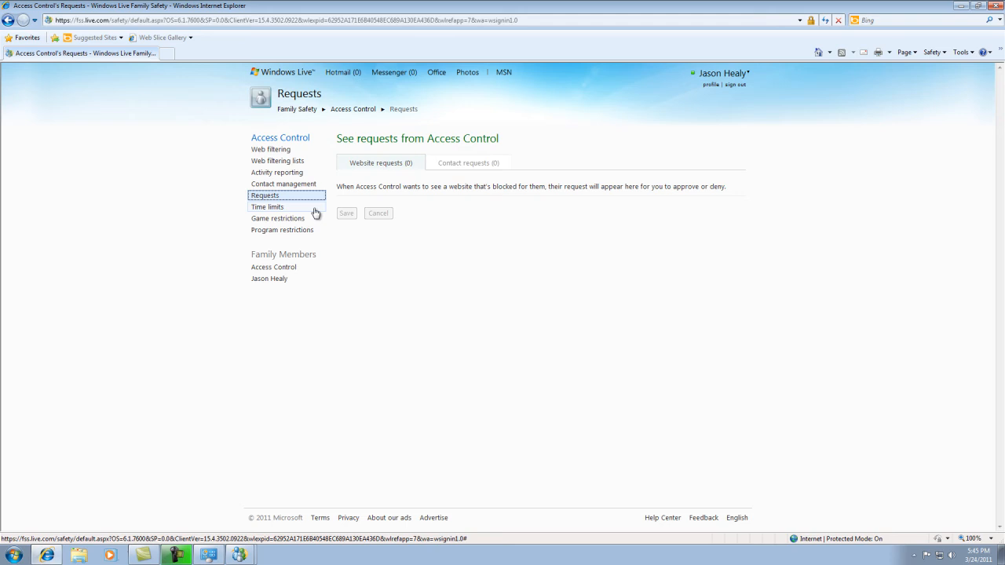
Turn on time limits for the Access Control account.
click(266, 206)
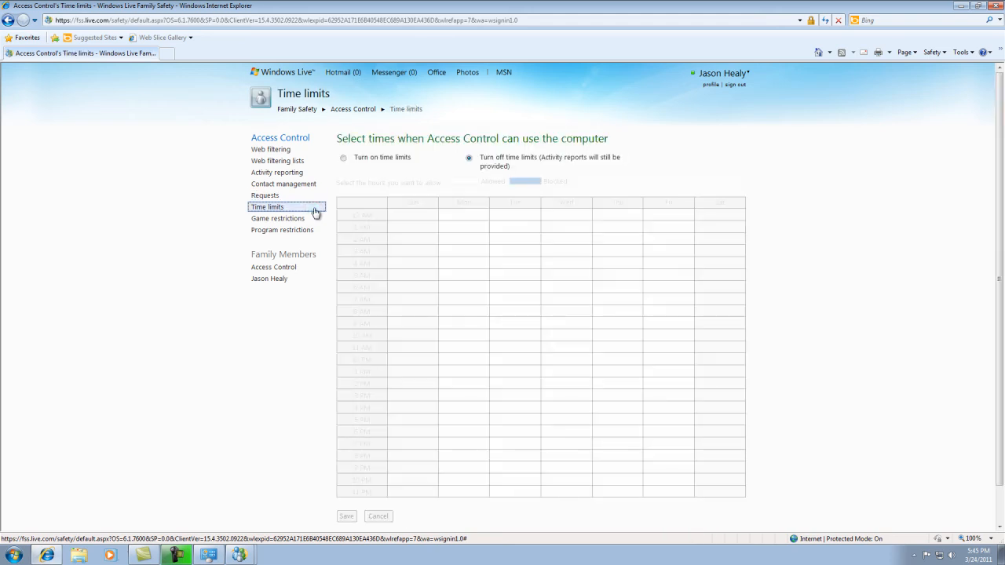
mouse_move(600, 174)
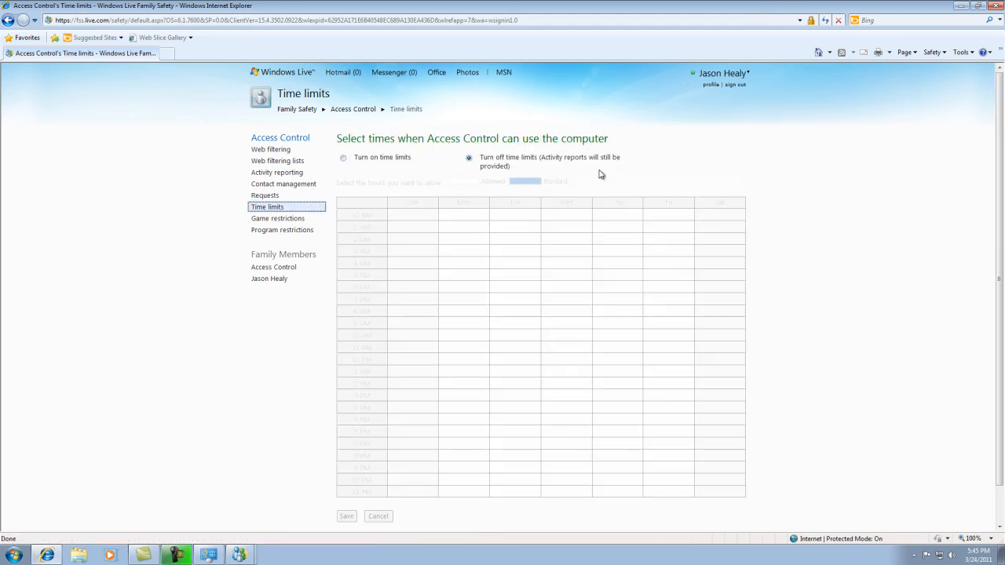
click(343, 157)
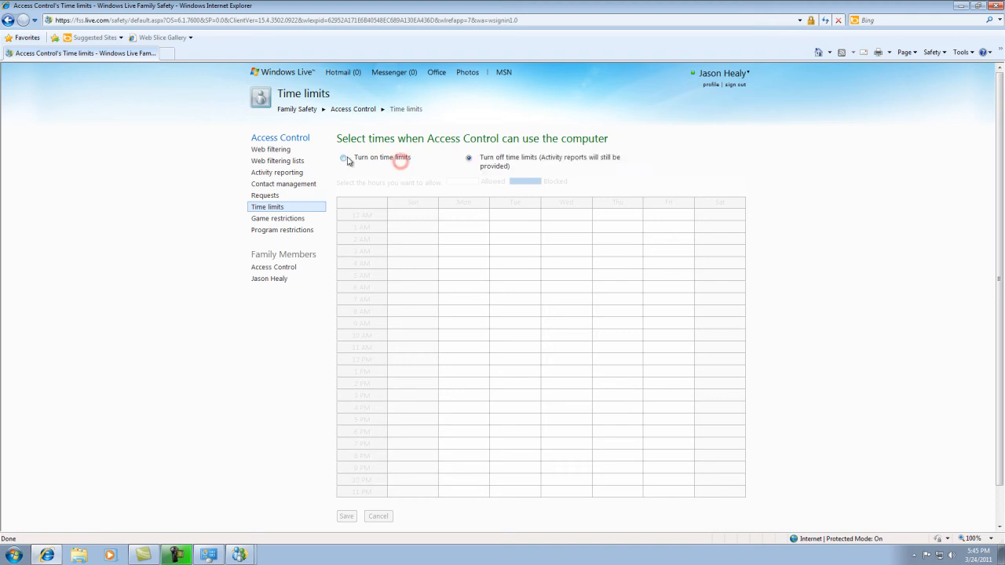
click(343, 157)
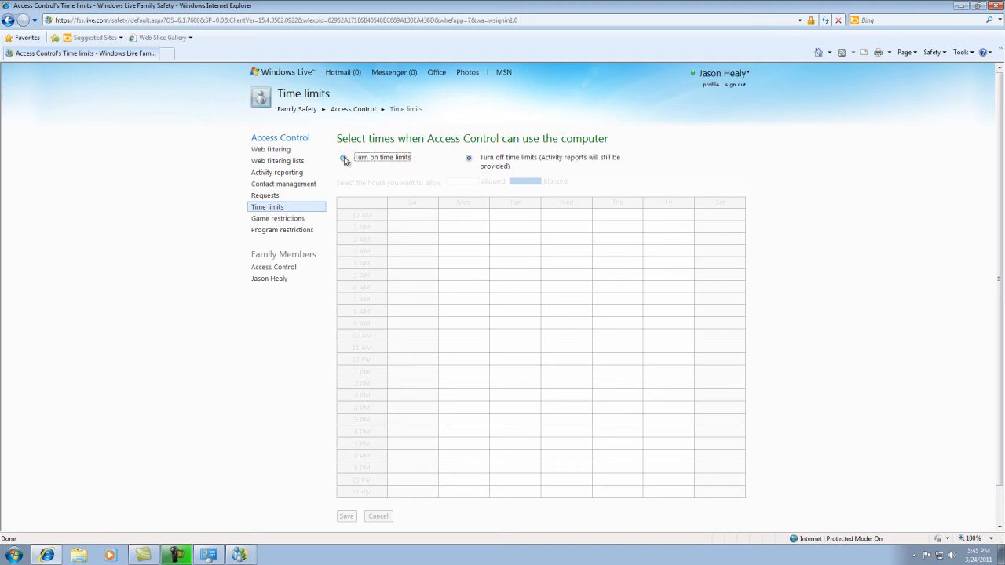
click(343, 159)
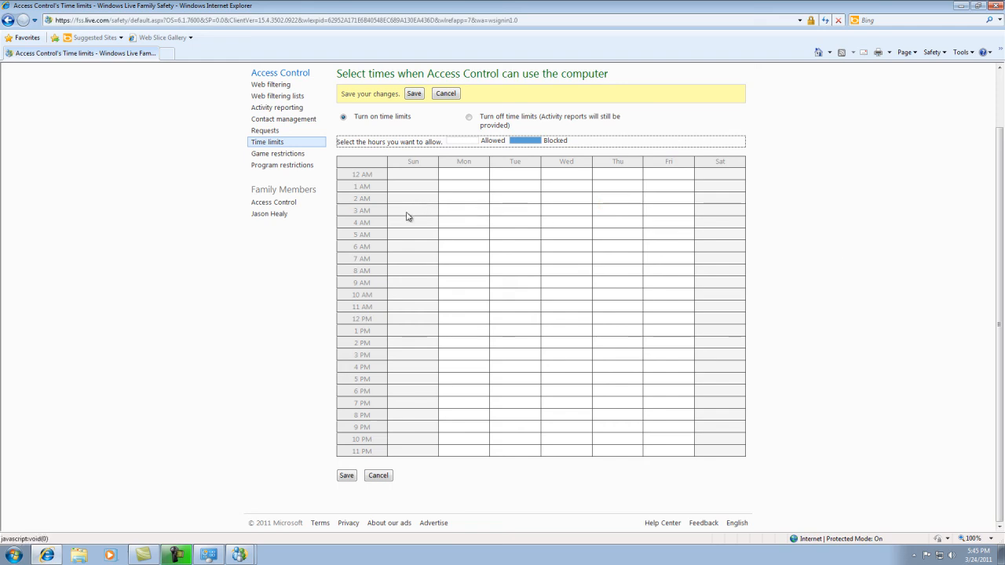
Block Sunday–Tuesday and weekly hours, clear the grid, and save with no hours blocked.
drag(412, 210, 412, 236)
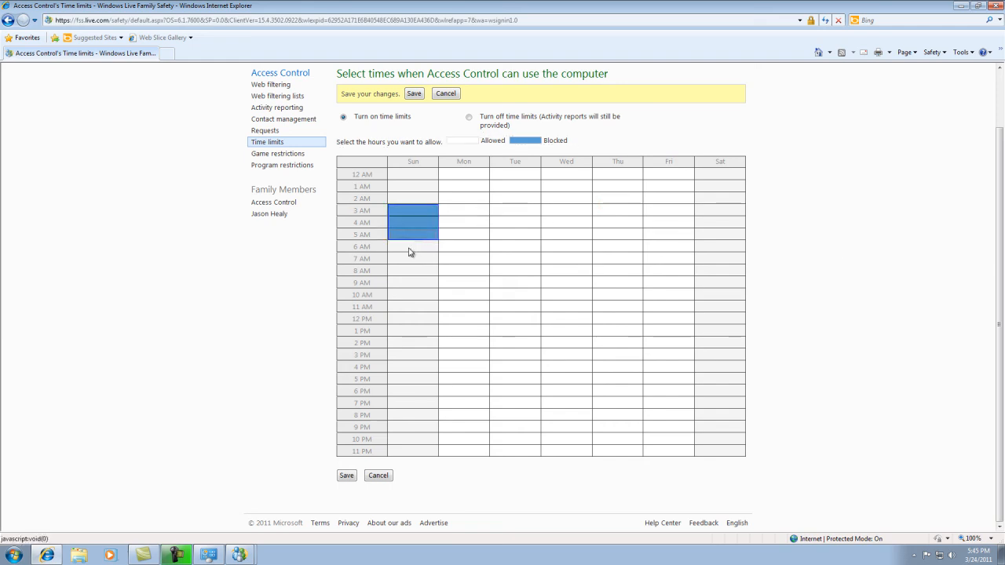
drag(412, 211, 515, 426)
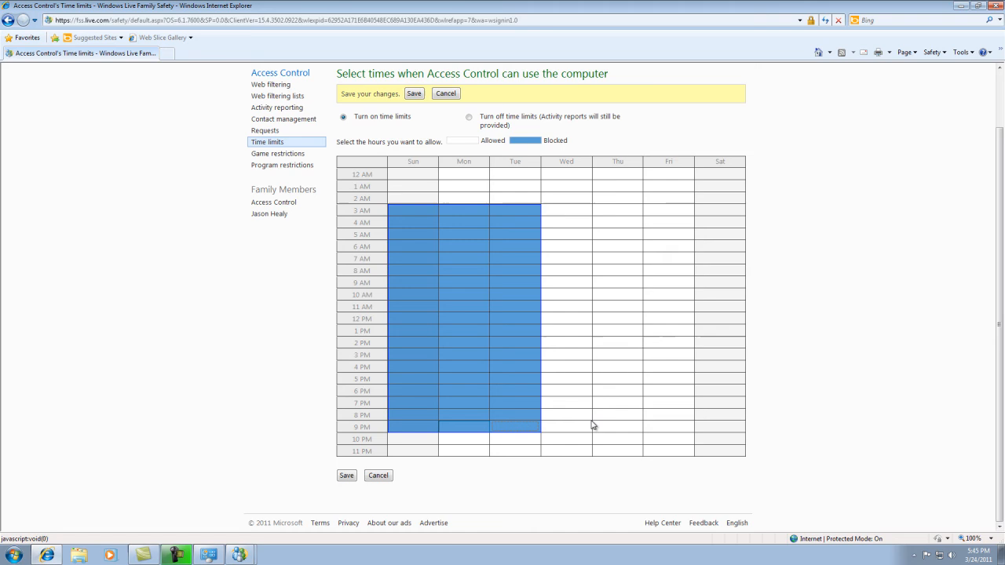
drag(539, 209, 744, 415)
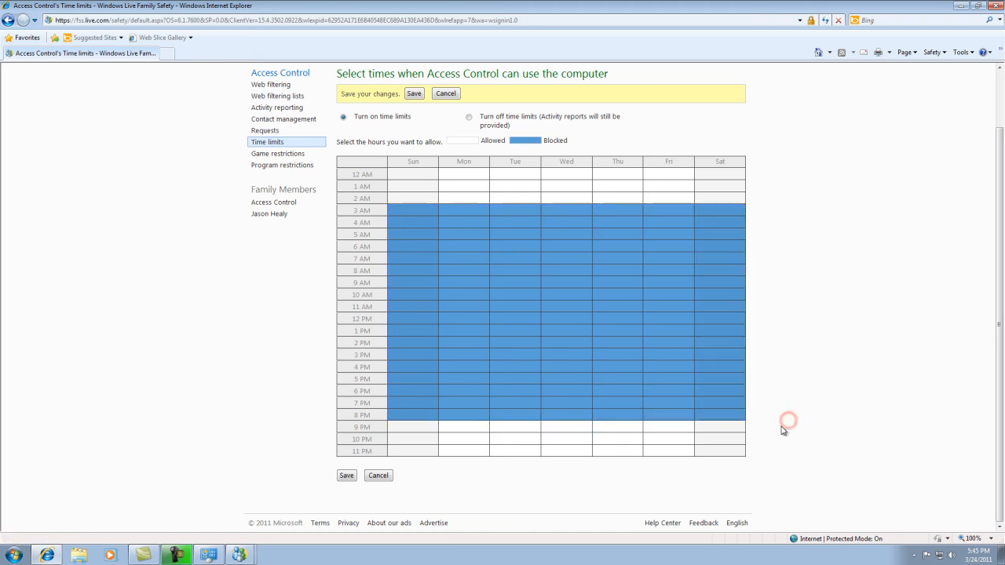
click(718, 414)
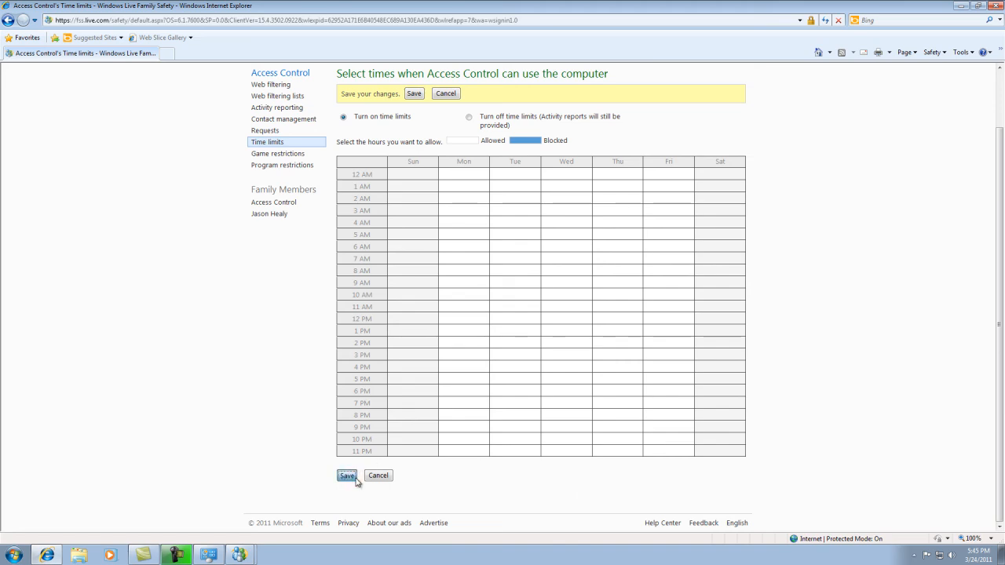
click(346, 475)
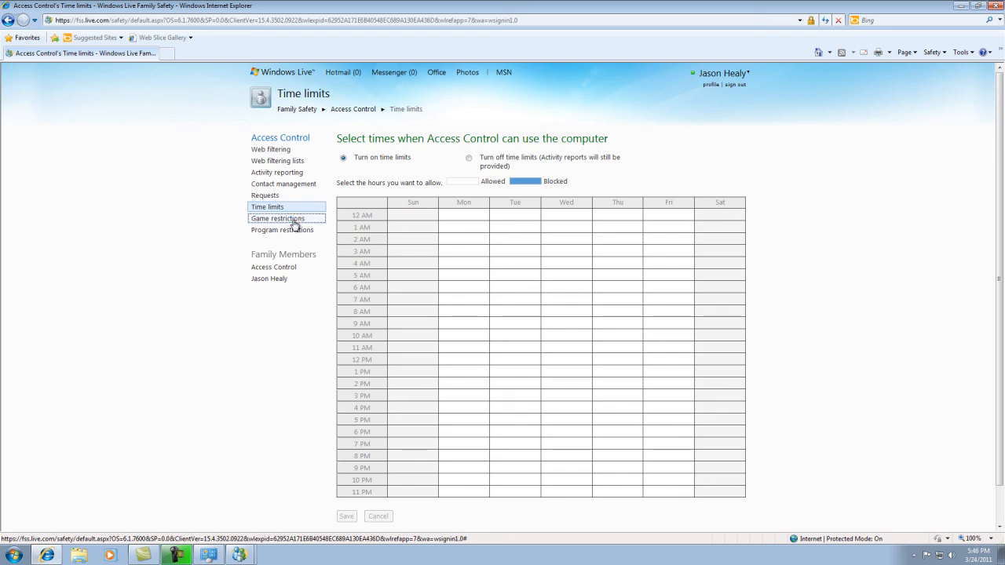
click(278, 219)
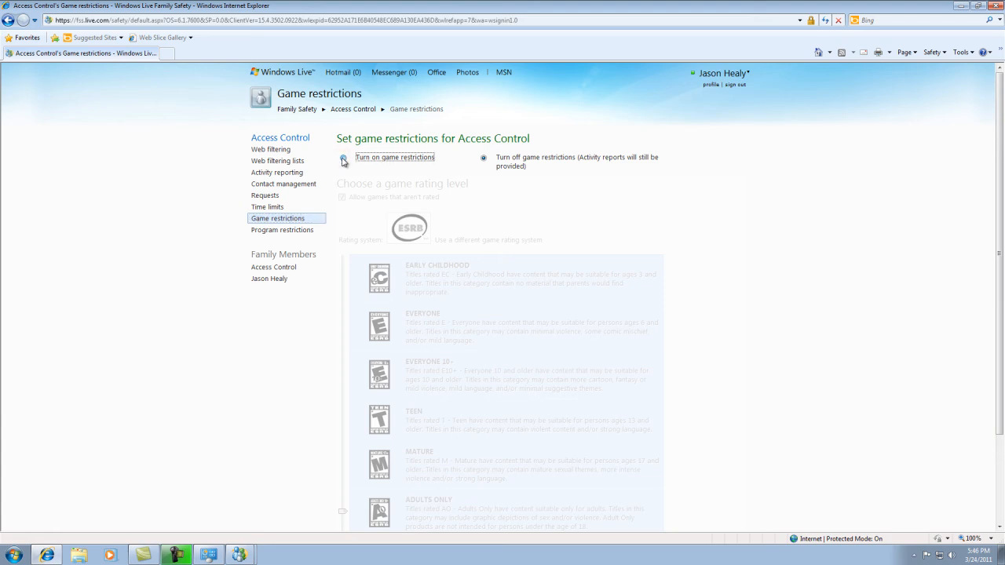
Turn on game restrictions, then choose Don't Save when leaving for Program restrictions.
click(343, 159)
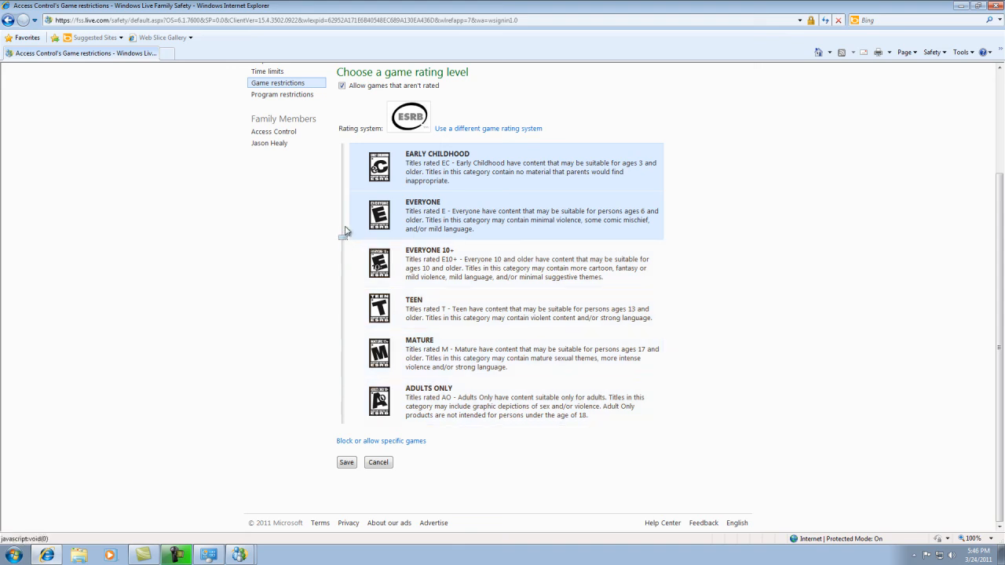
mouse_move(342, 415)
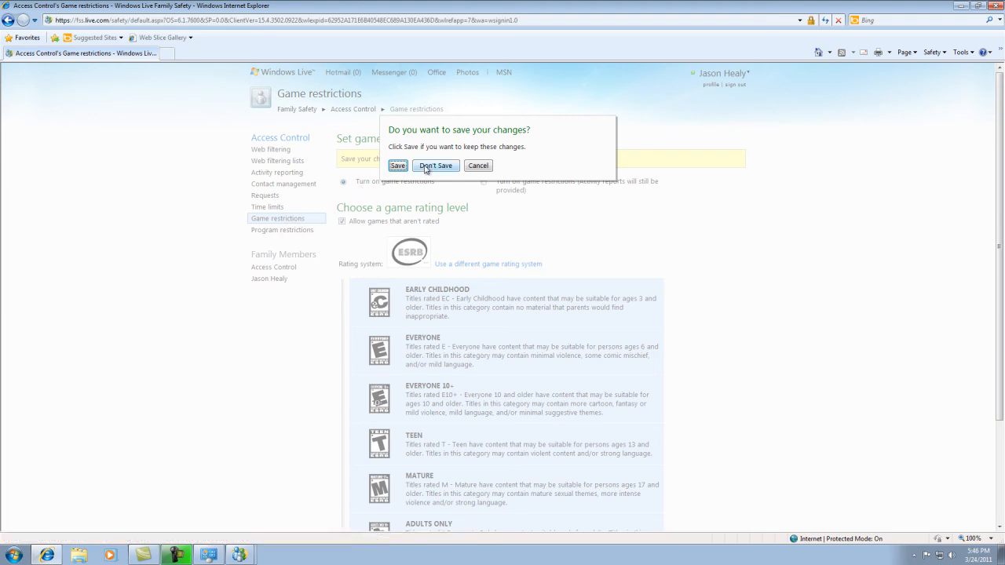
click(434, 166)
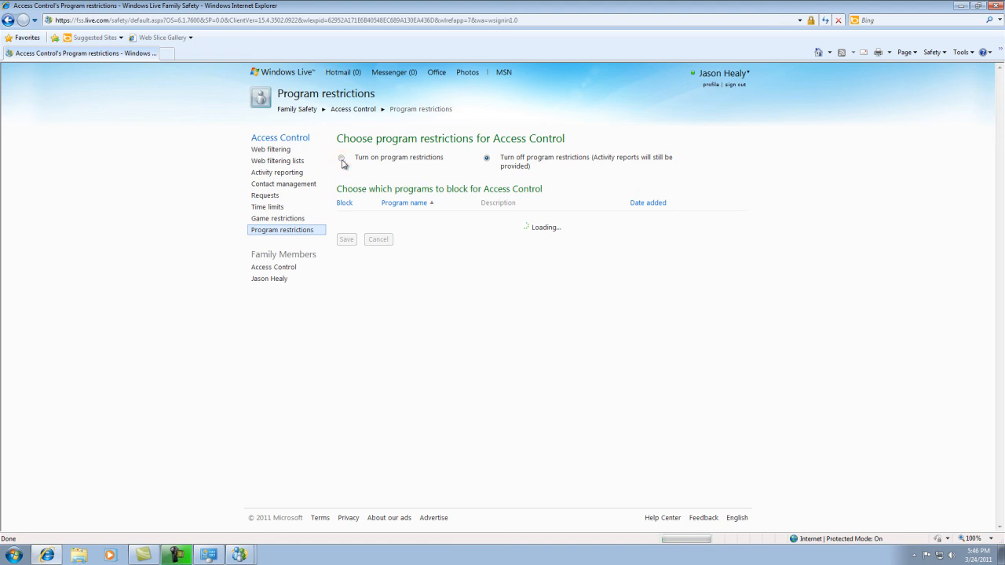
click(340, 158)
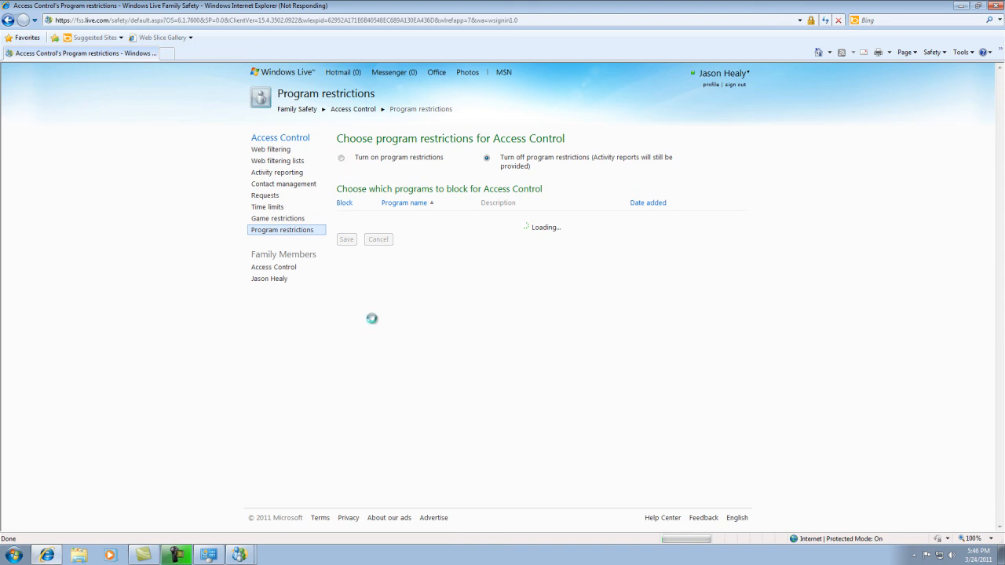
mouse_move(409, 318)
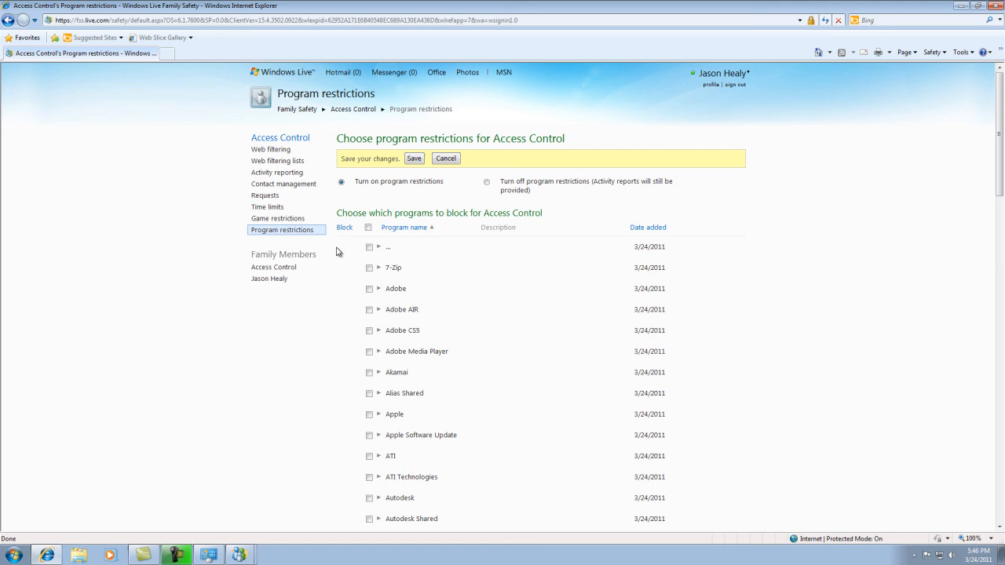
scroll(down, 3)
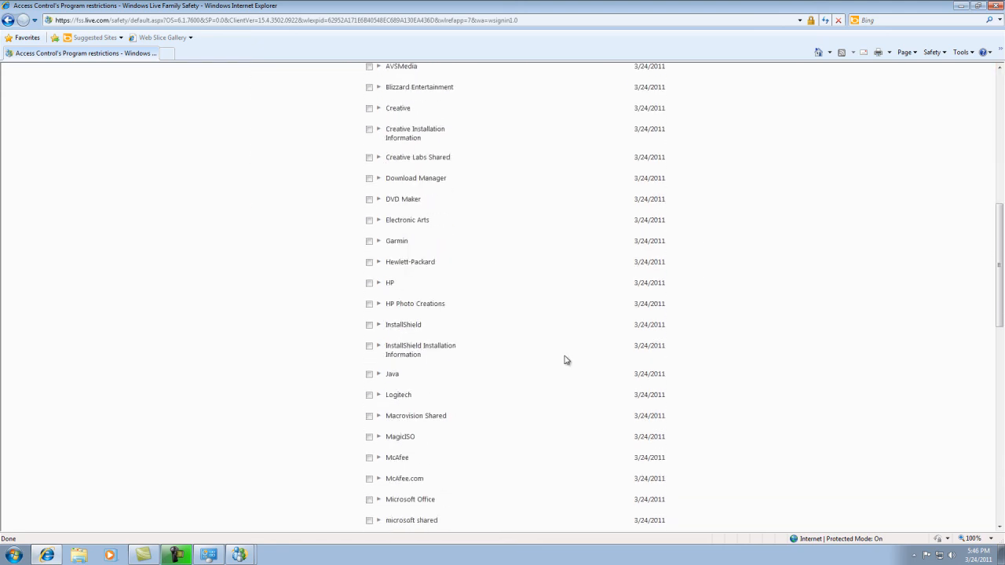
scroll(up, 3)
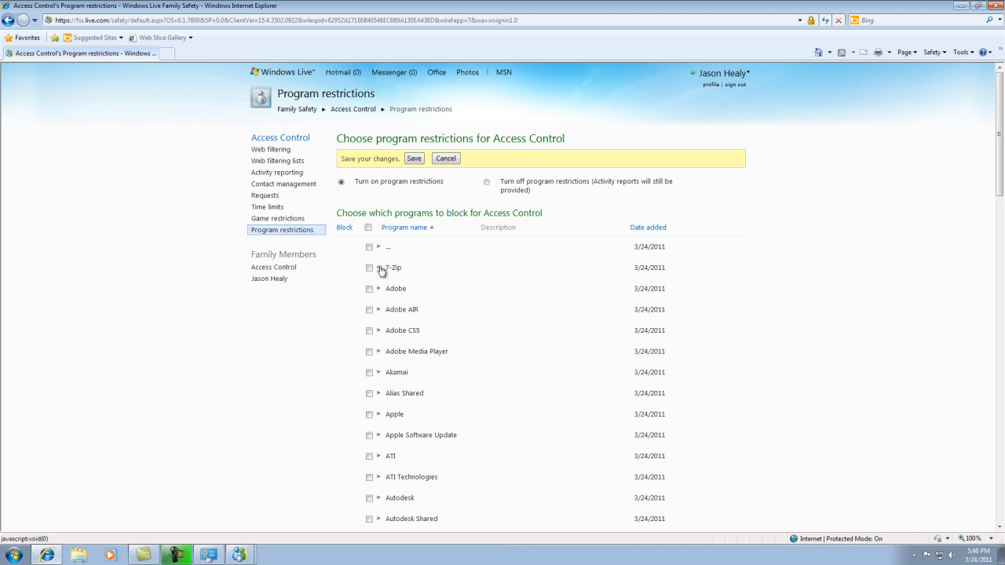
mouse_move(412, 298)
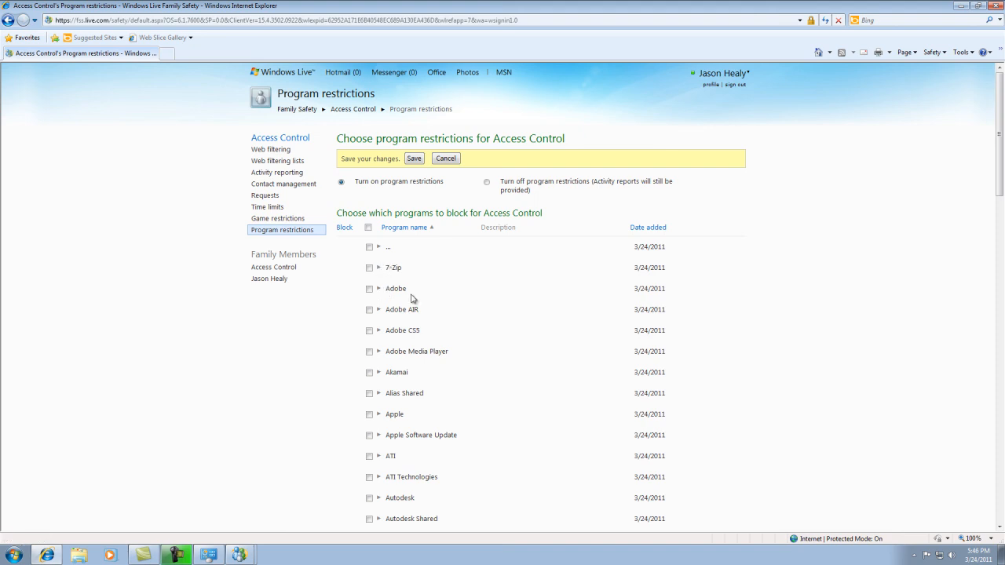
mouse_move(396, 353)
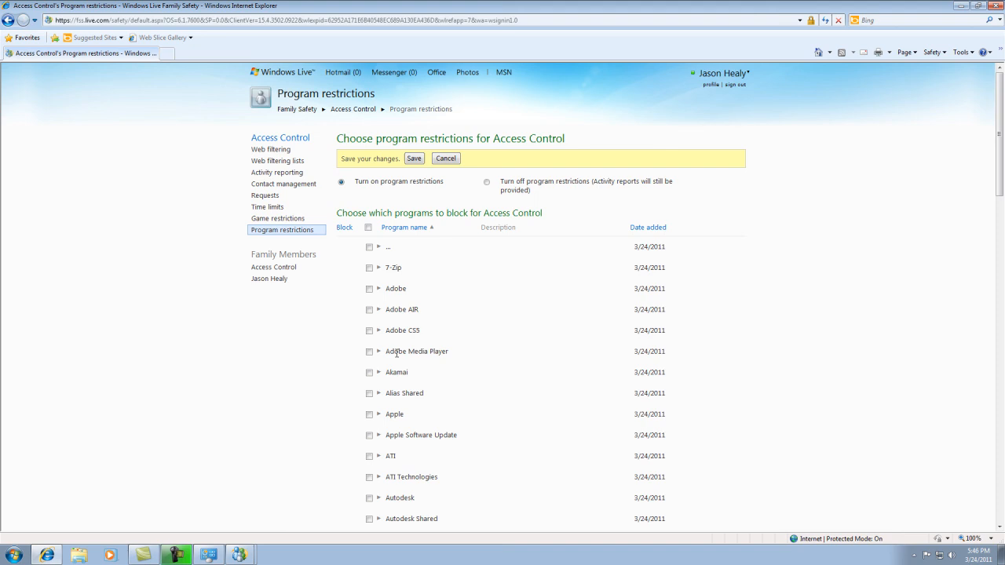
mouse_move(382, 421)
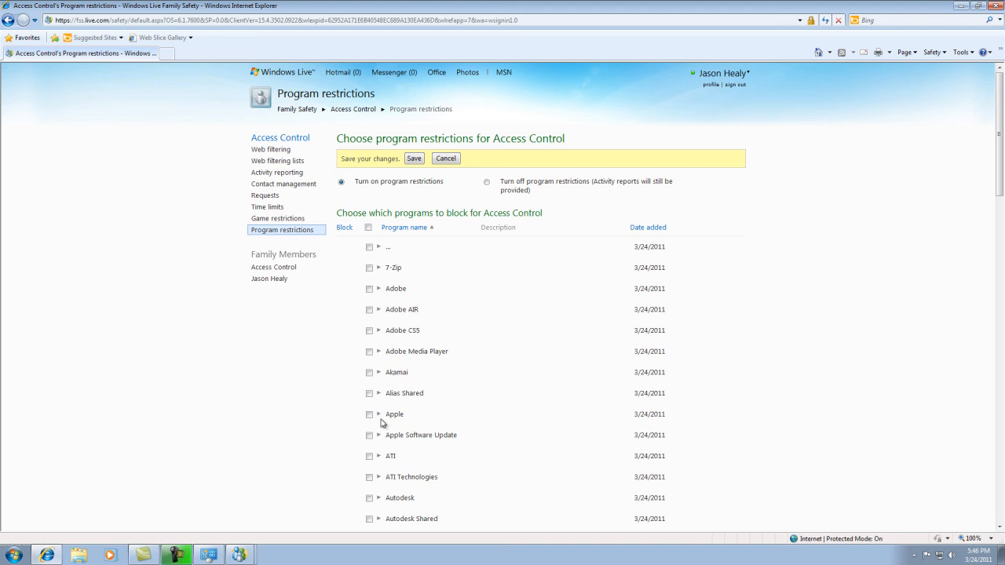
scroll(down, 3)
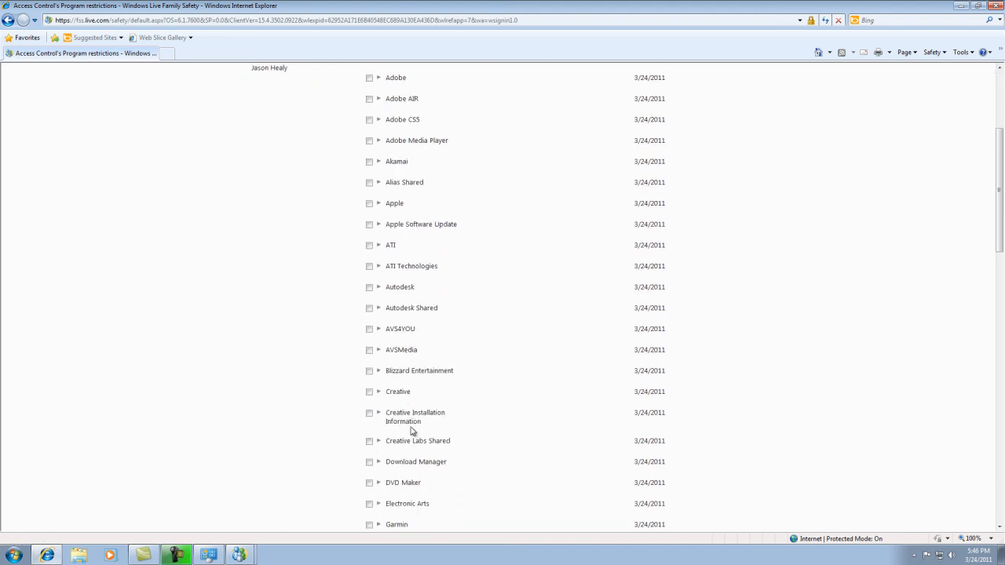
scroll(down, 3)
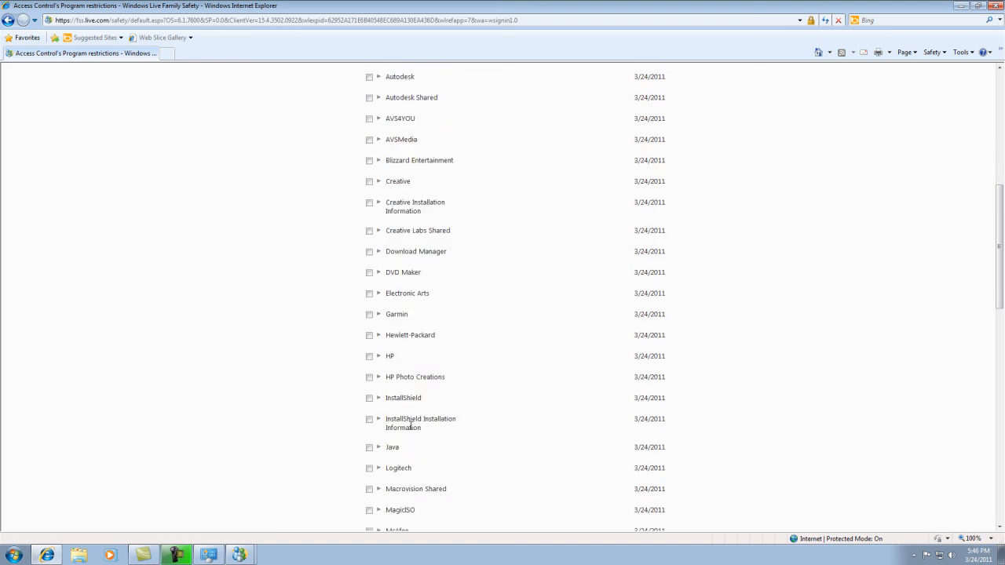
scroll(down, 3)
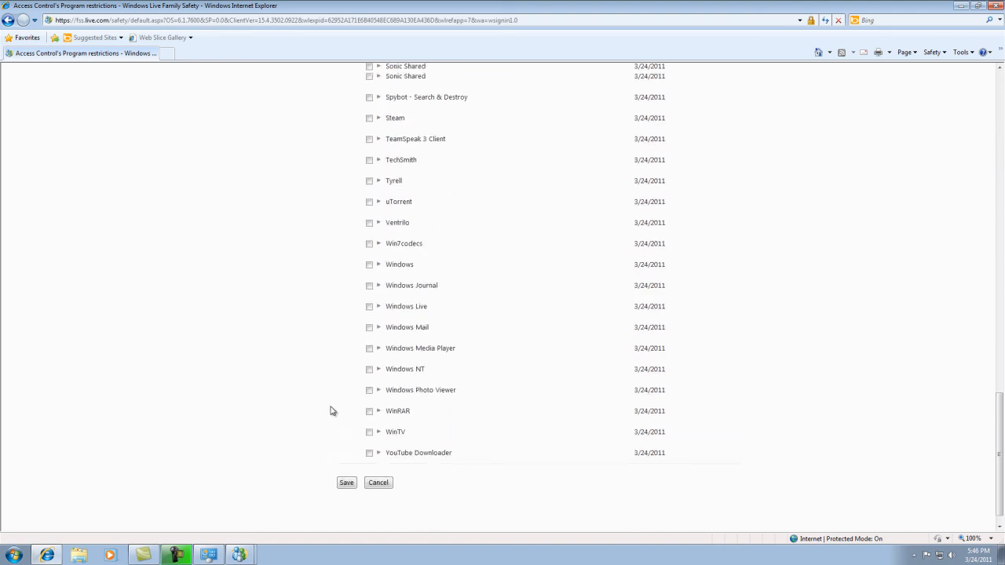
scroll(up, 3)
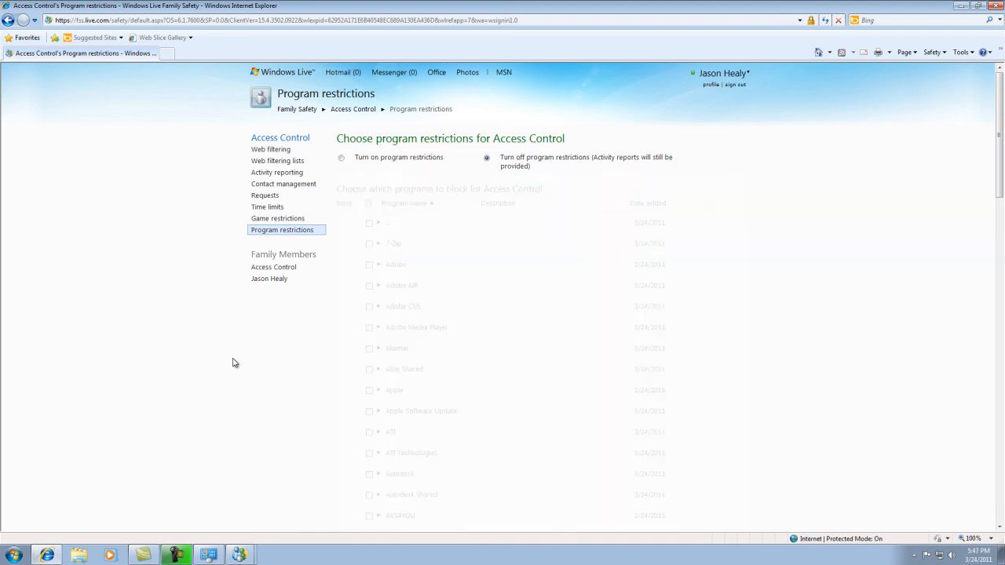
scroll(down, 3)
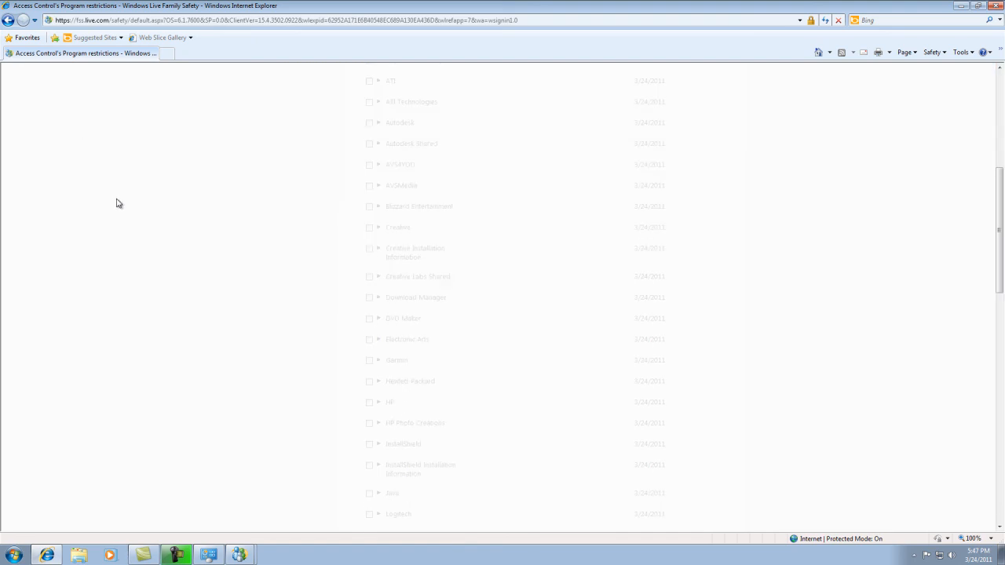
scroll(up, 3)
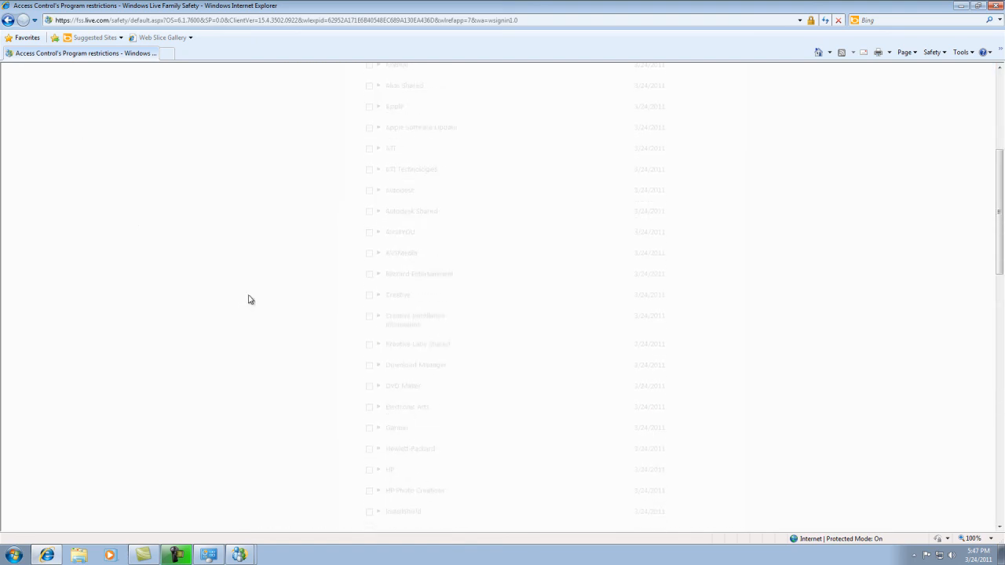
scroll(up, 3)
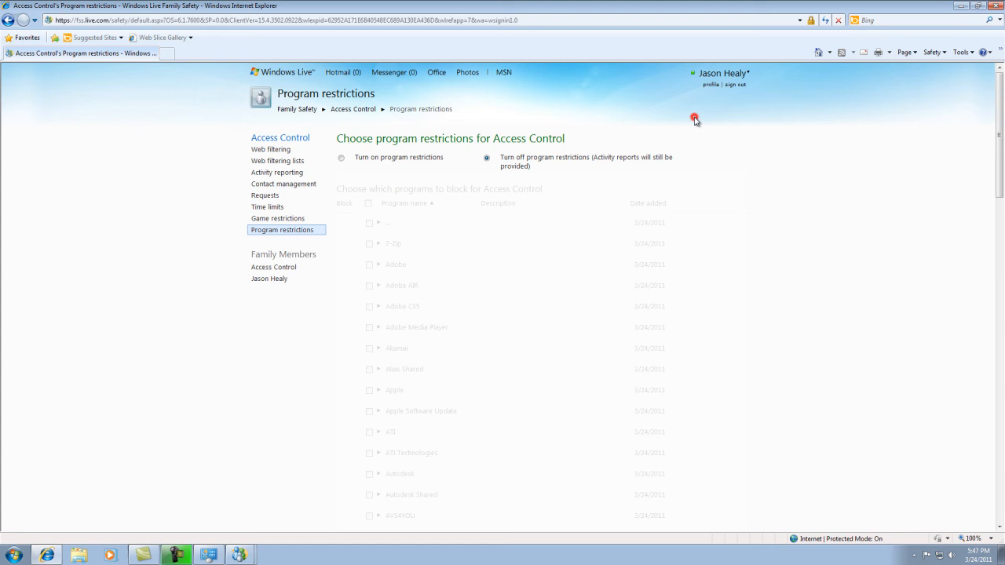